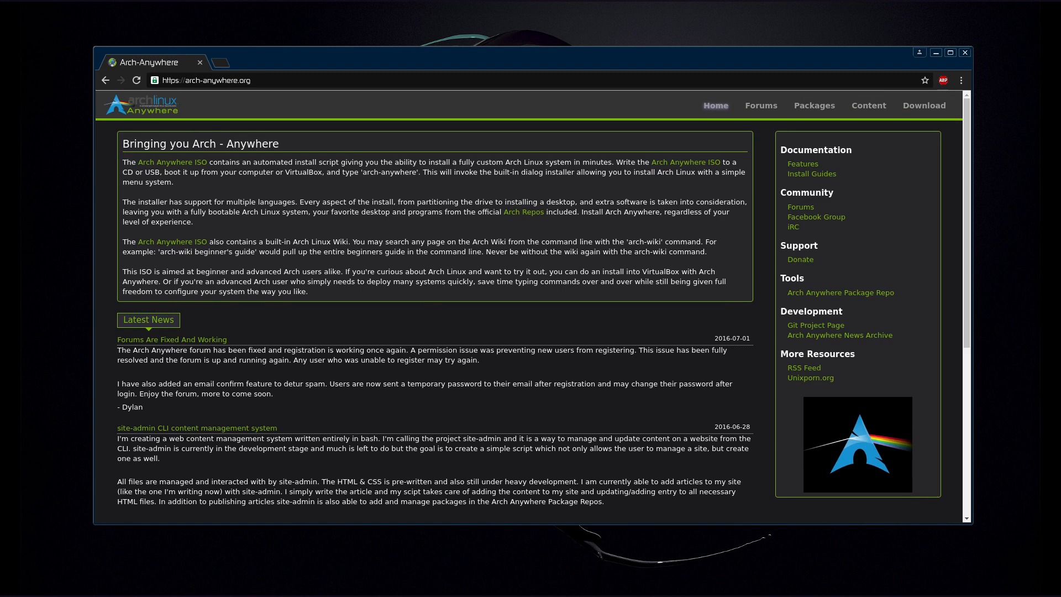
- Open the arch-anywhere.org Download page listing the 2.2.2 dual ISO torrent and direct links
click(924, 106)
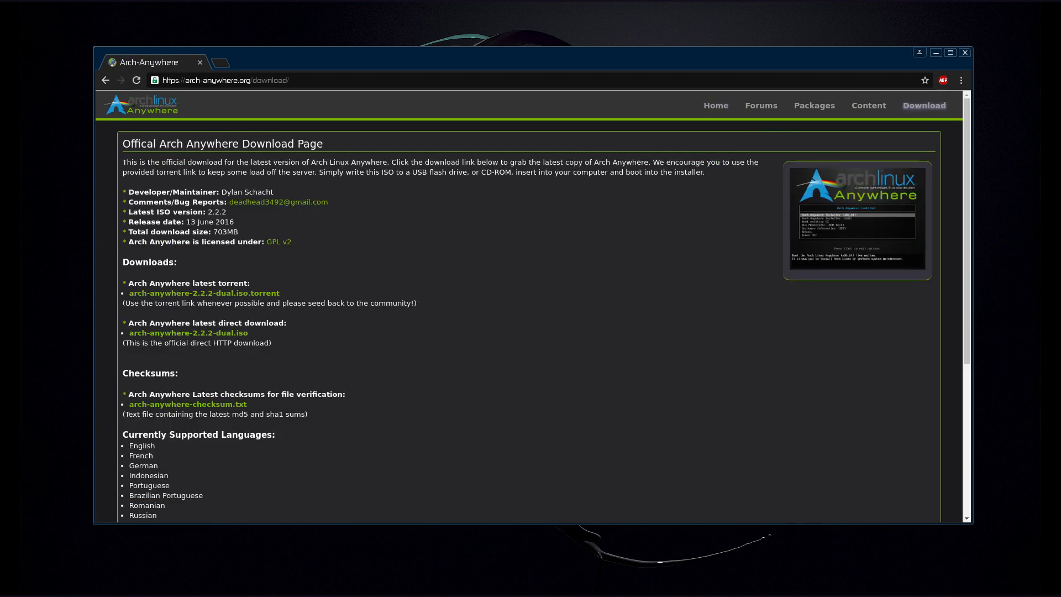
mouse_move(204, 293)
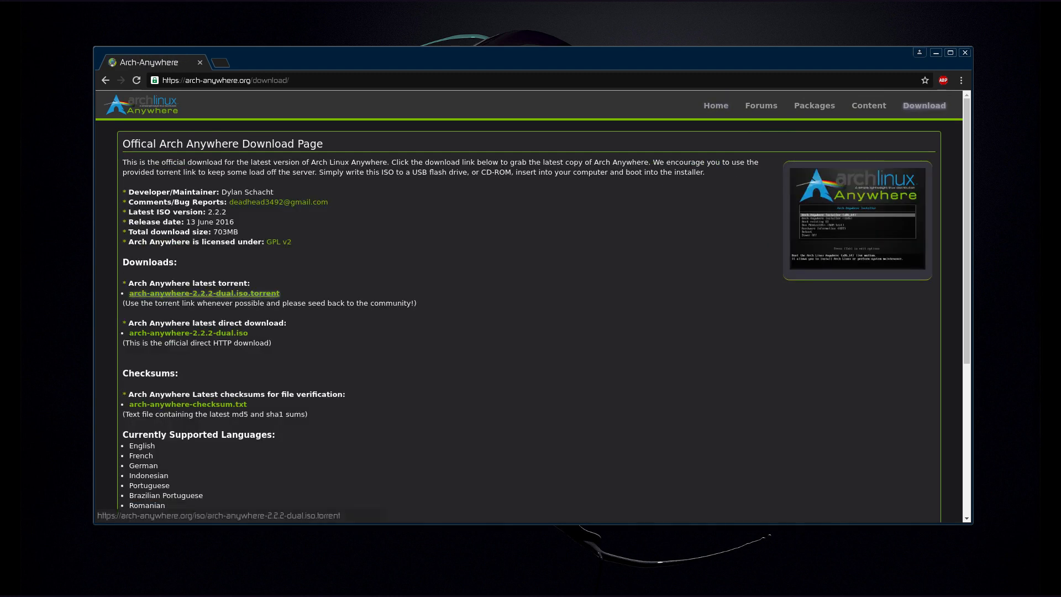
mouse_move(188, 332)
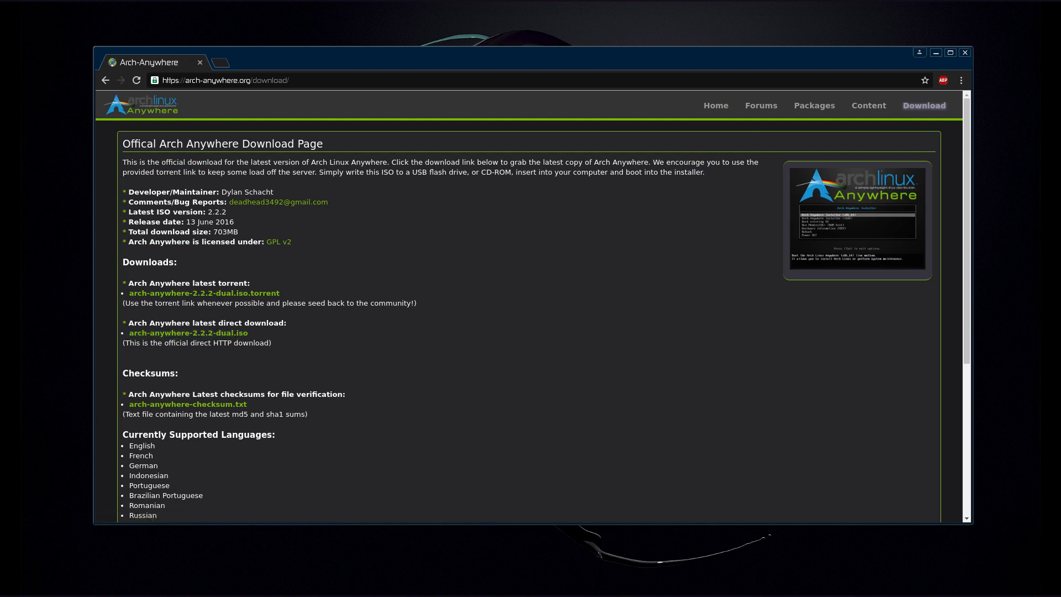
mouse_move(204, 293)
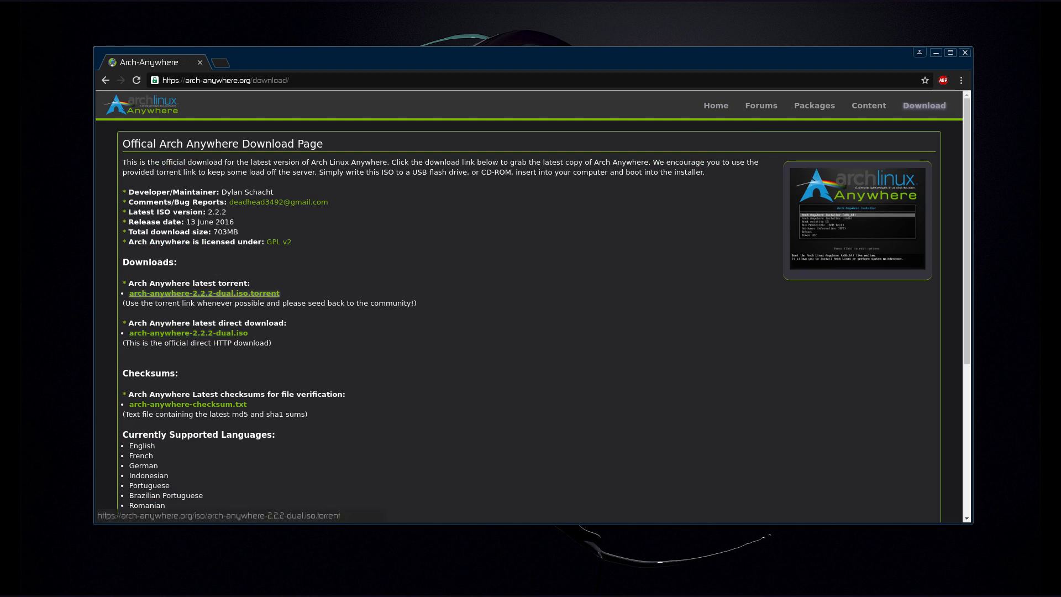
mouse_move(188, 333)
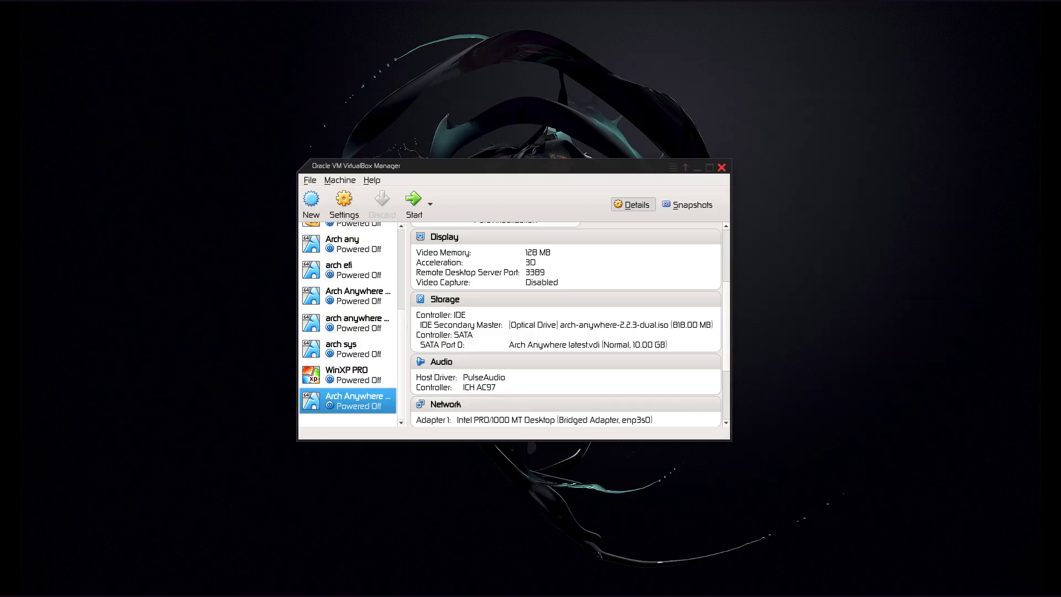
mouse_move(352, 400)
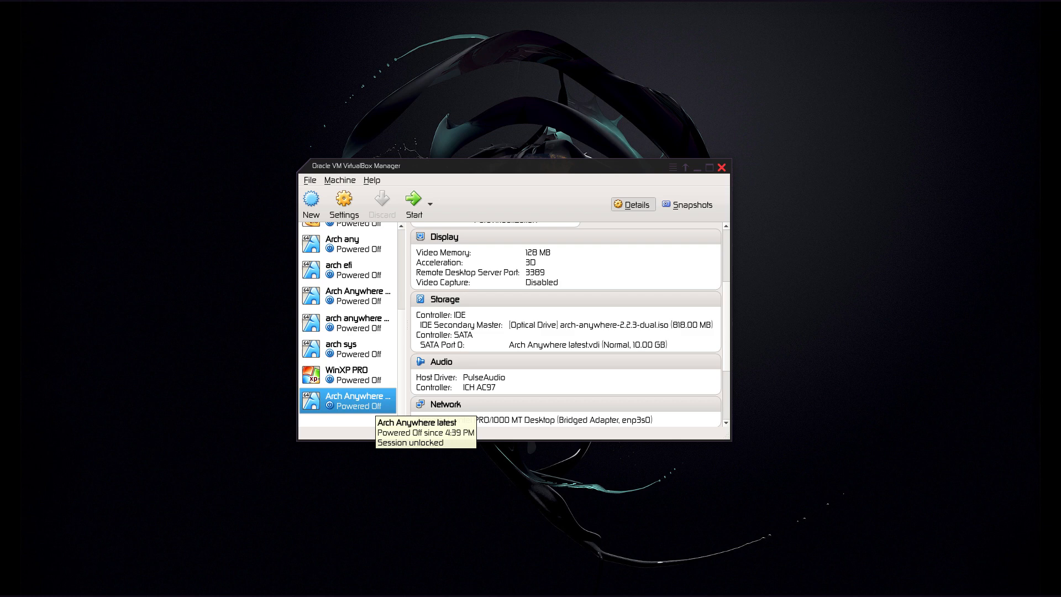
- Start the 'Arch Anywhere latest' virtual machine in VirtualBox Manager
click(414, 199)
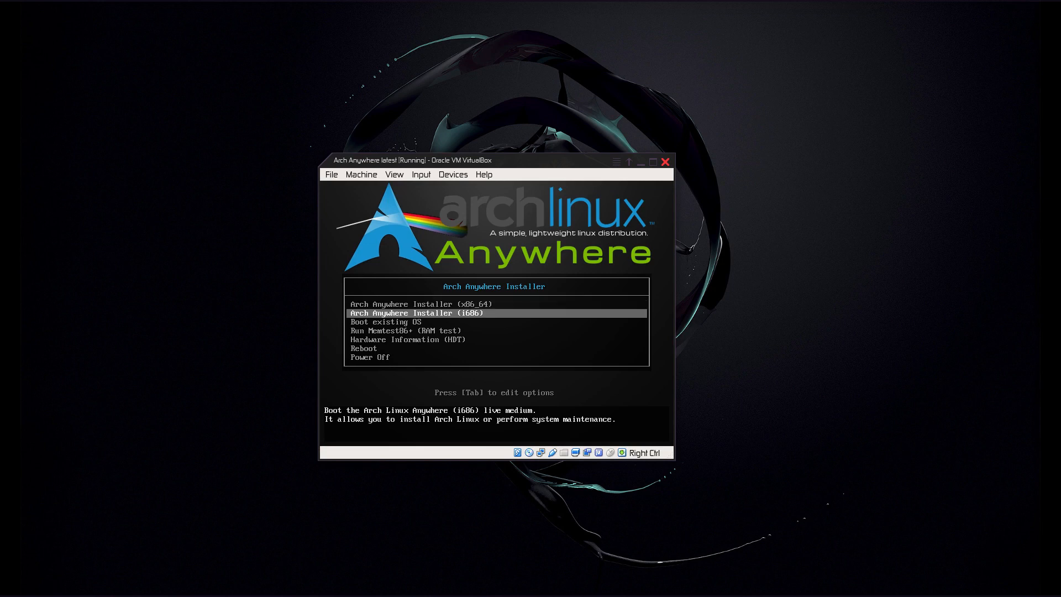
- Browse the boot menu entries (Boot existing OS, Hardware Information) to boot the live installer
key(Down)
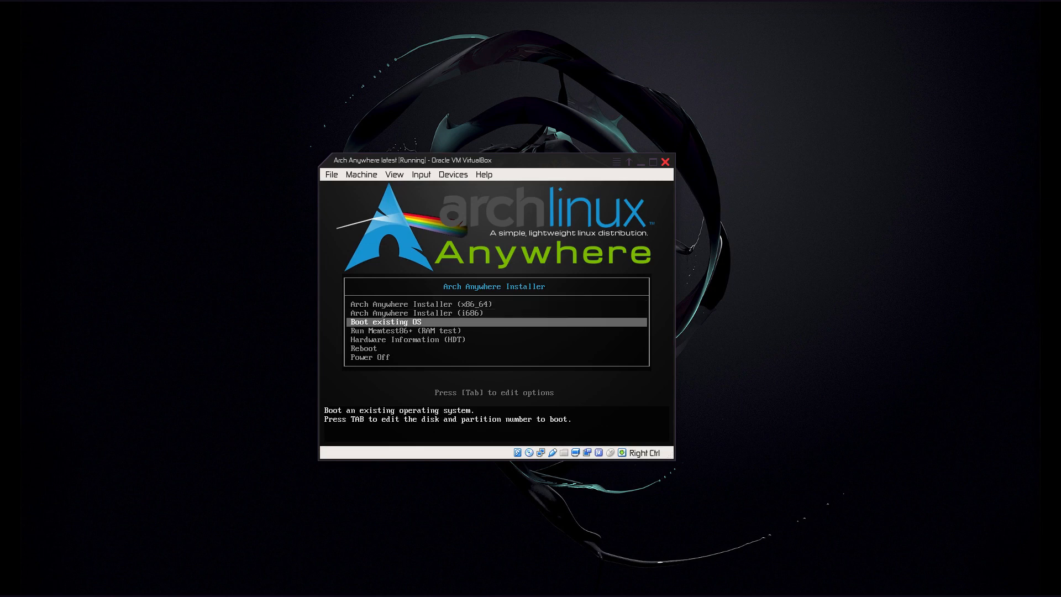
key(Down)
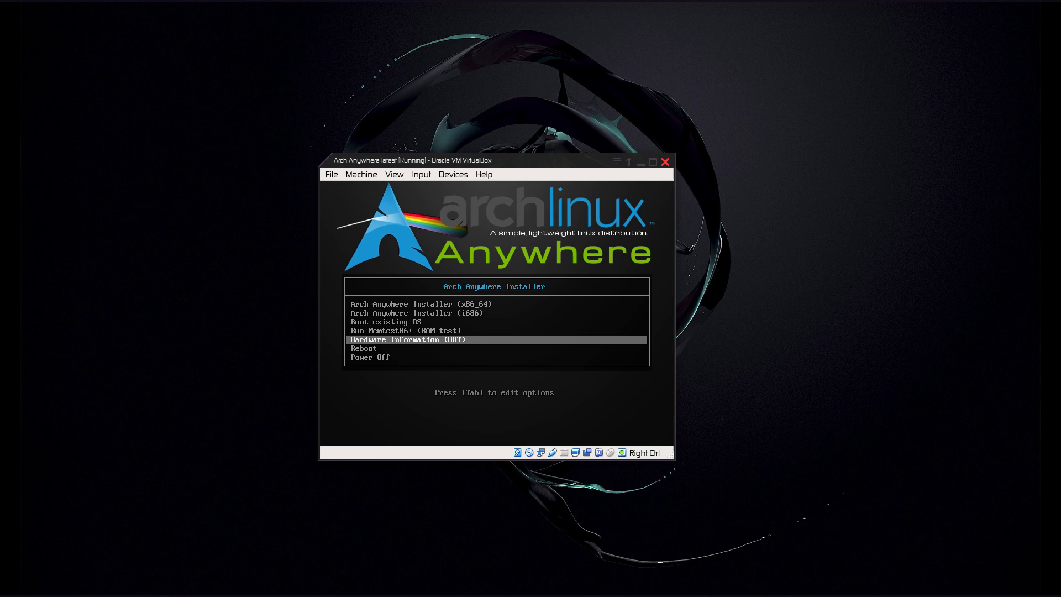
key(Up)
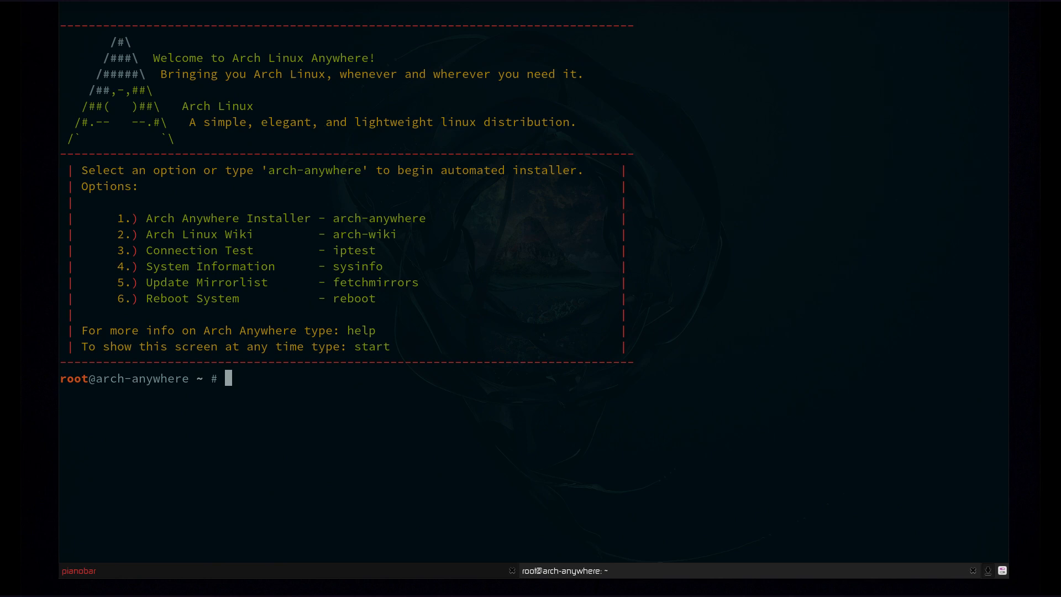
- Choose option 2 (arch-wiki) at the welcome prompt to browse the ArchWiki in text mode
text(arch-anywhere)
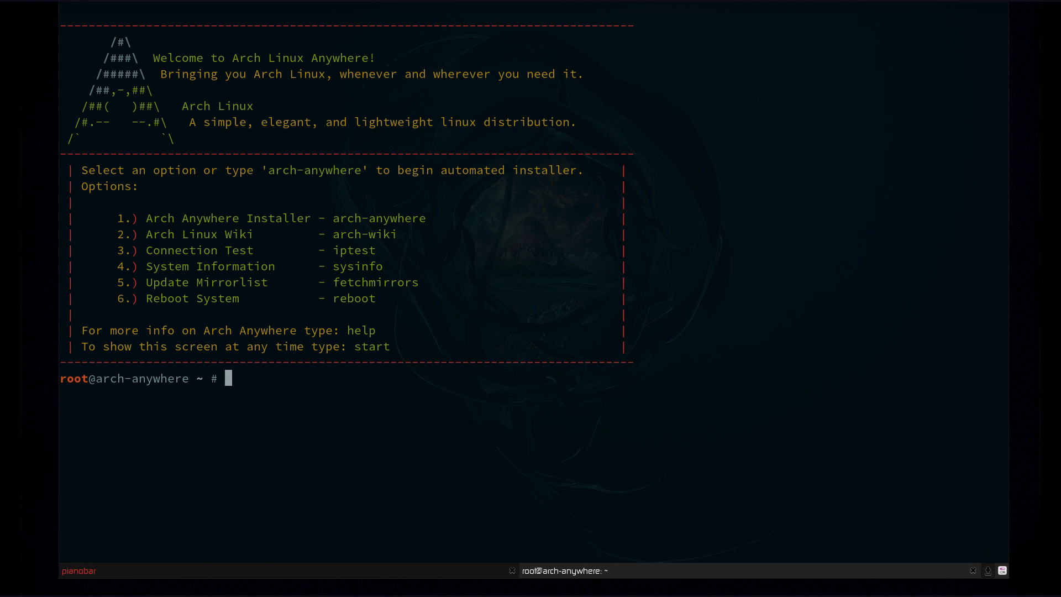
text(2)
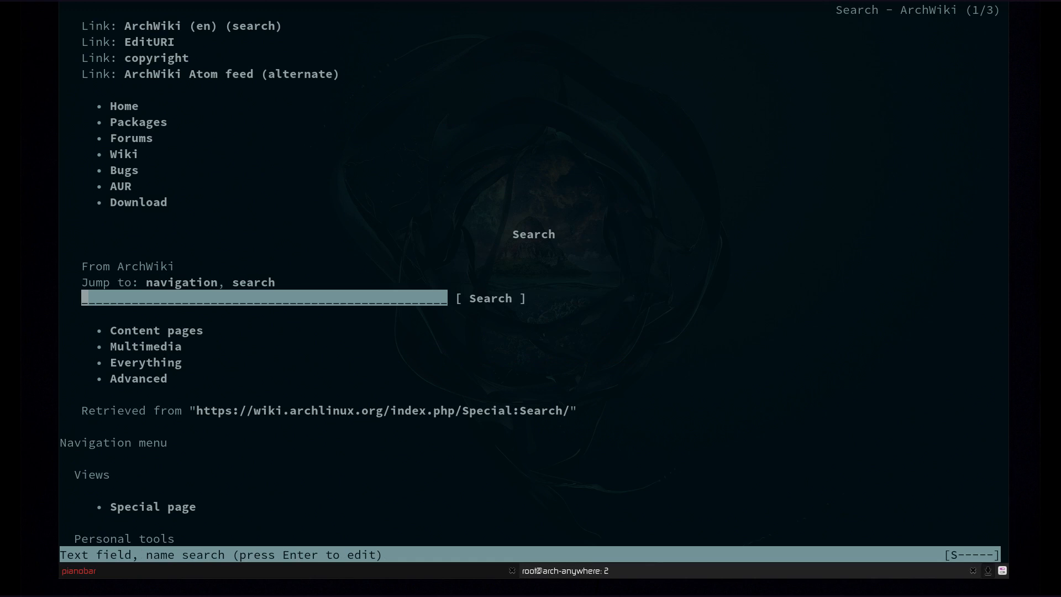
- Quit the ArchWiki text browser with q, back to the welcome prompt
key(q)
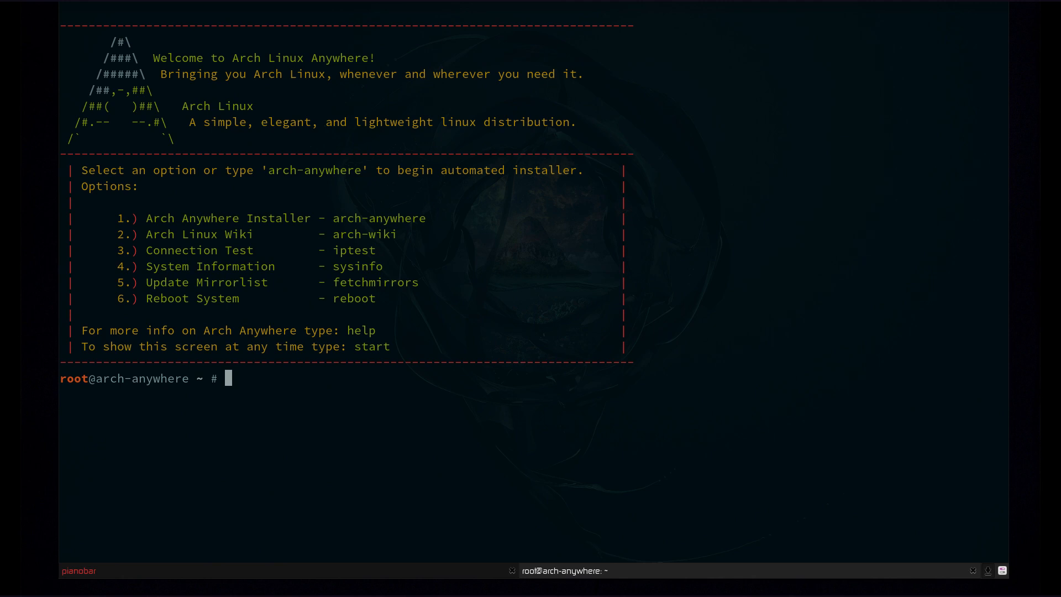
- Run the arch-anywhere command at the root prompt, using Tab completion
text(a)
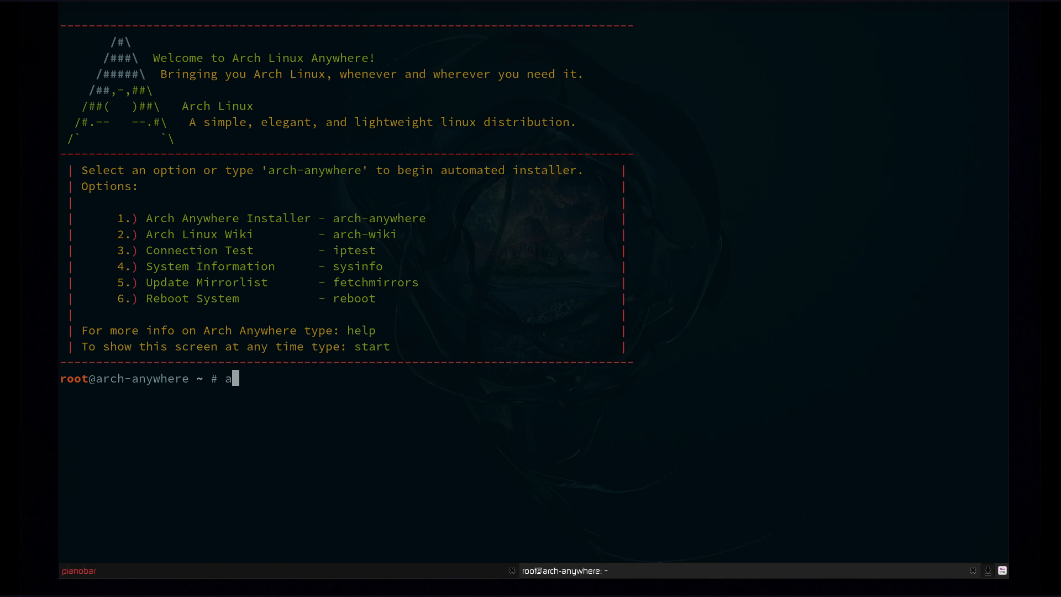
text(rch-)
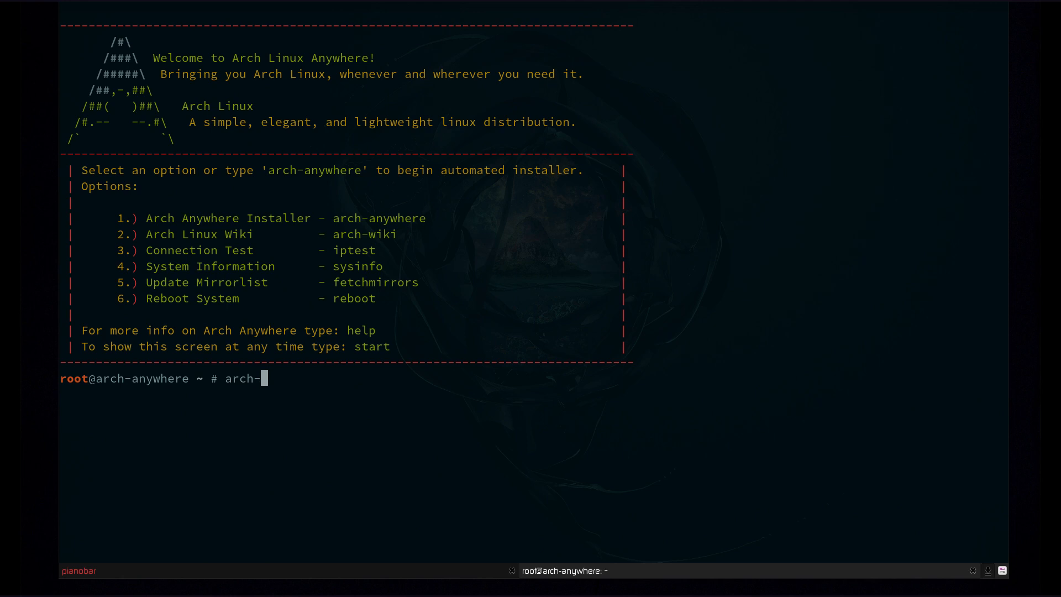
key(Tab)
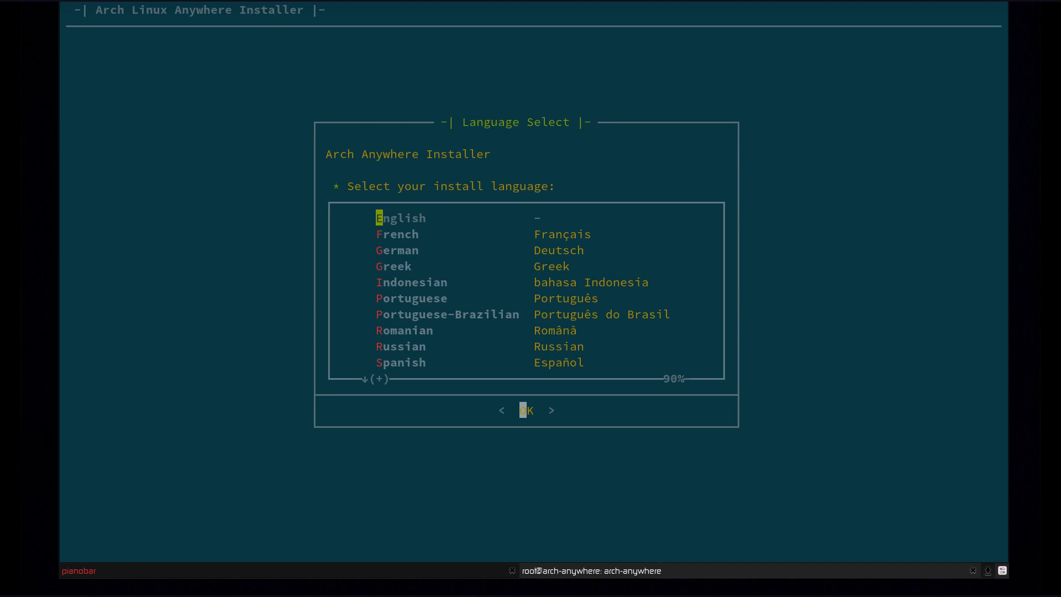
- Select English, agree to begin, keep the default keymap and confirm the timezone sub-zone
click(526, 410)
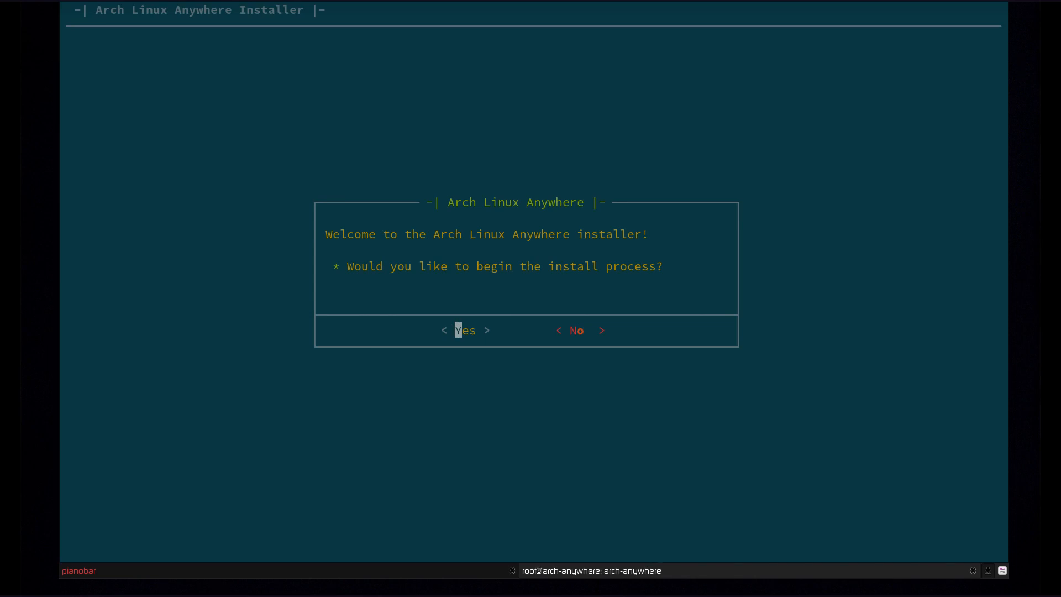
click(465, 329)
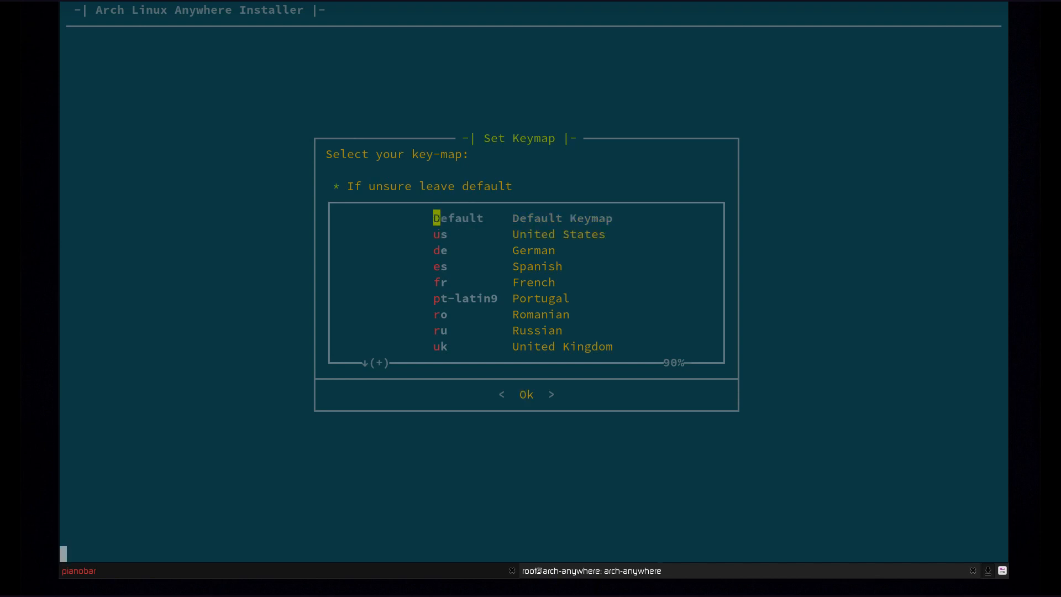
click(526, 394)
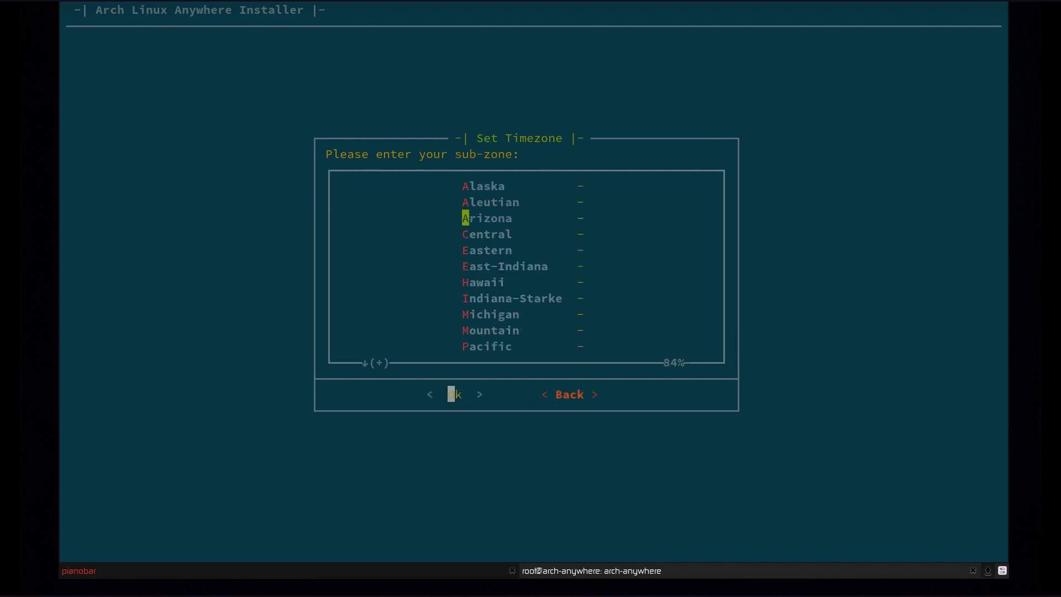
click(454, 394)
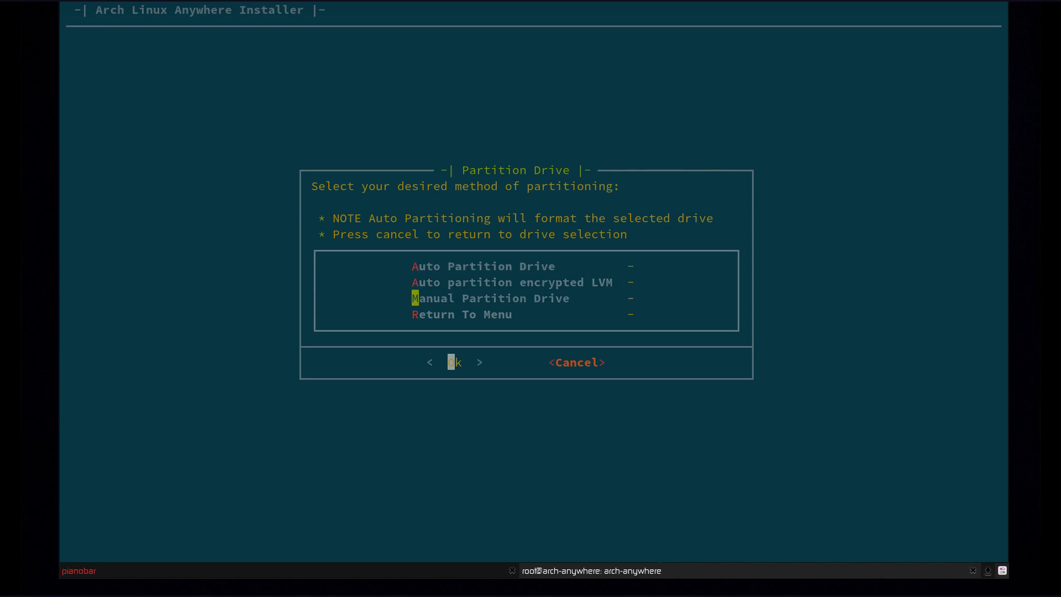
- Inspect the manual partition menu (sda1, sda2, sda3 swap), then highlight Auto Partition Drive
click(454, 362)
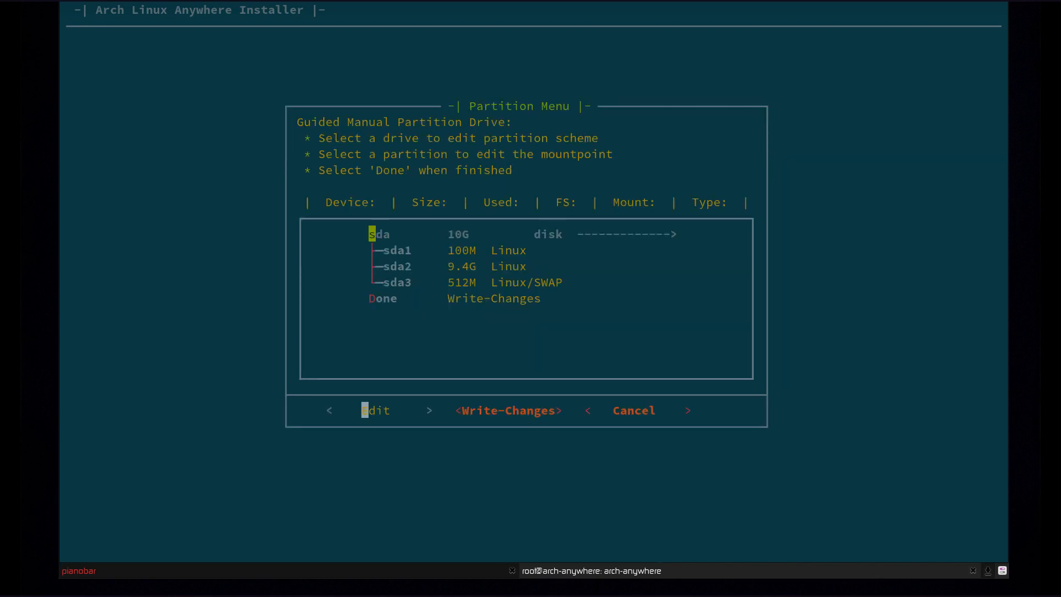
key(Down)
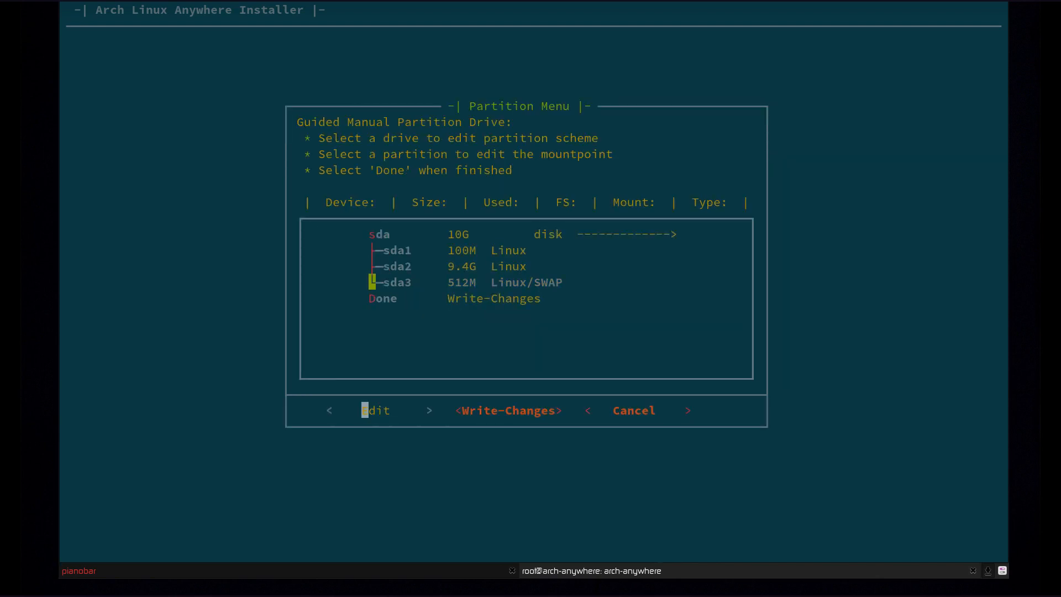
key(Up)
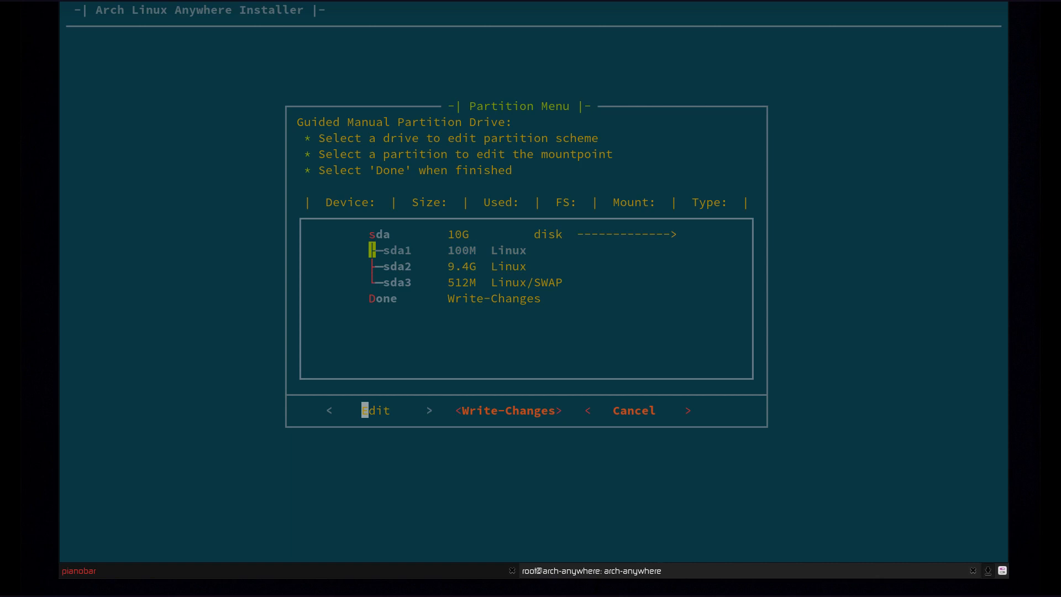
key(Down)
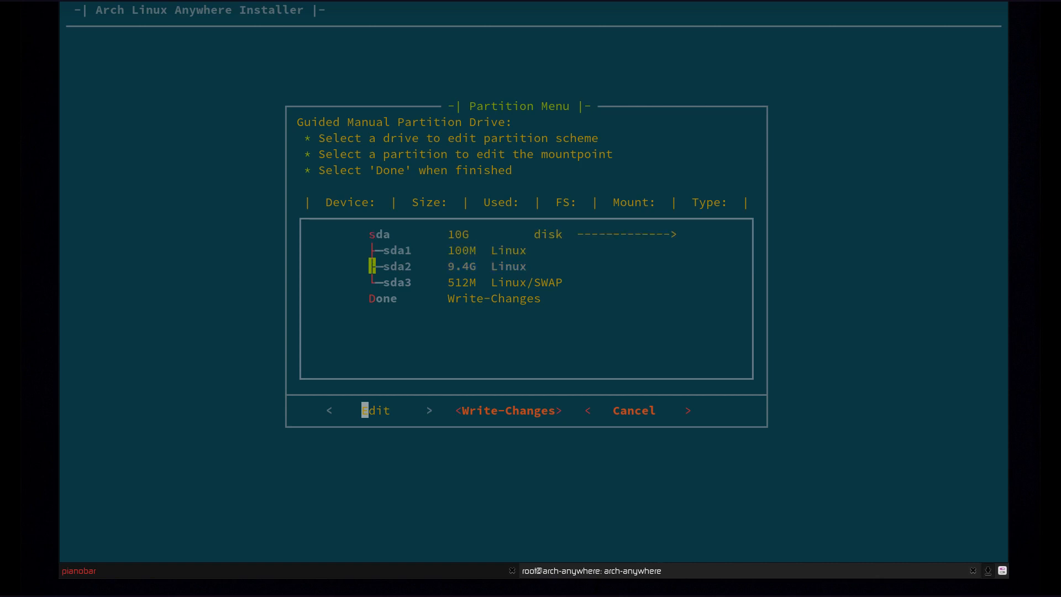
key(Up)
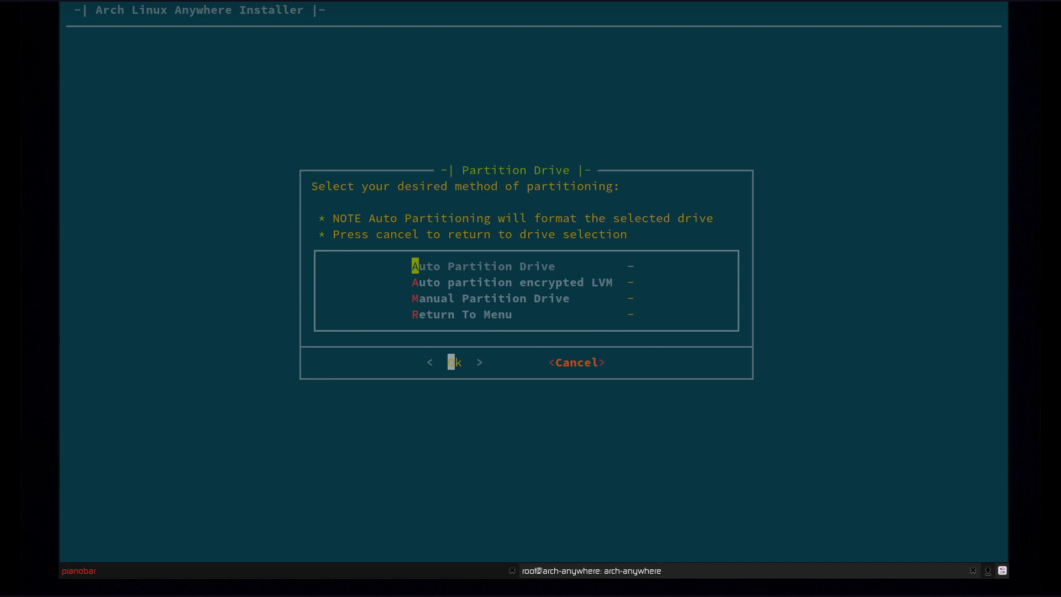
key(Down)
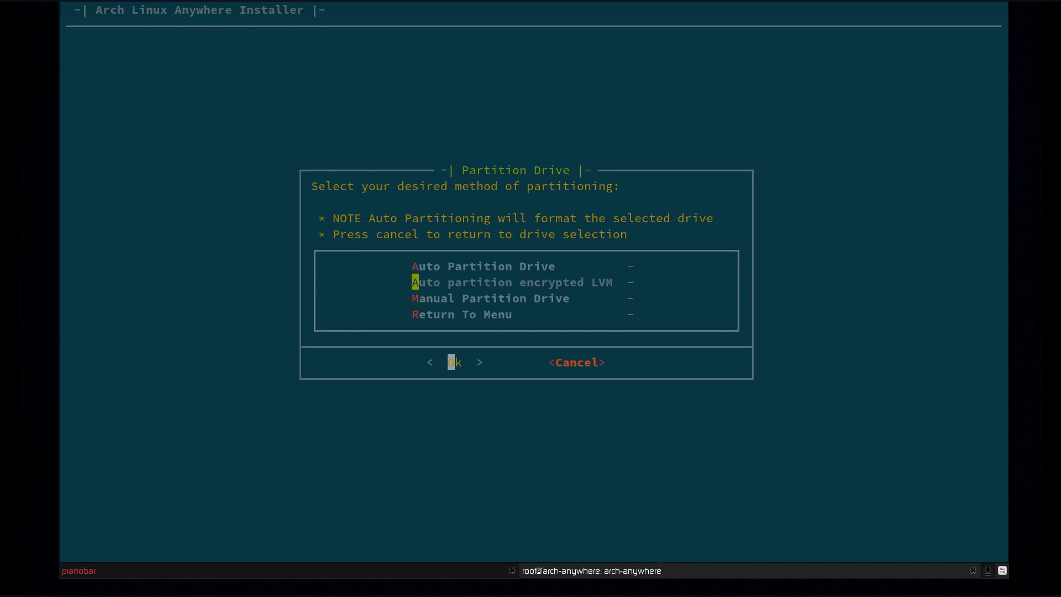
key(Up)
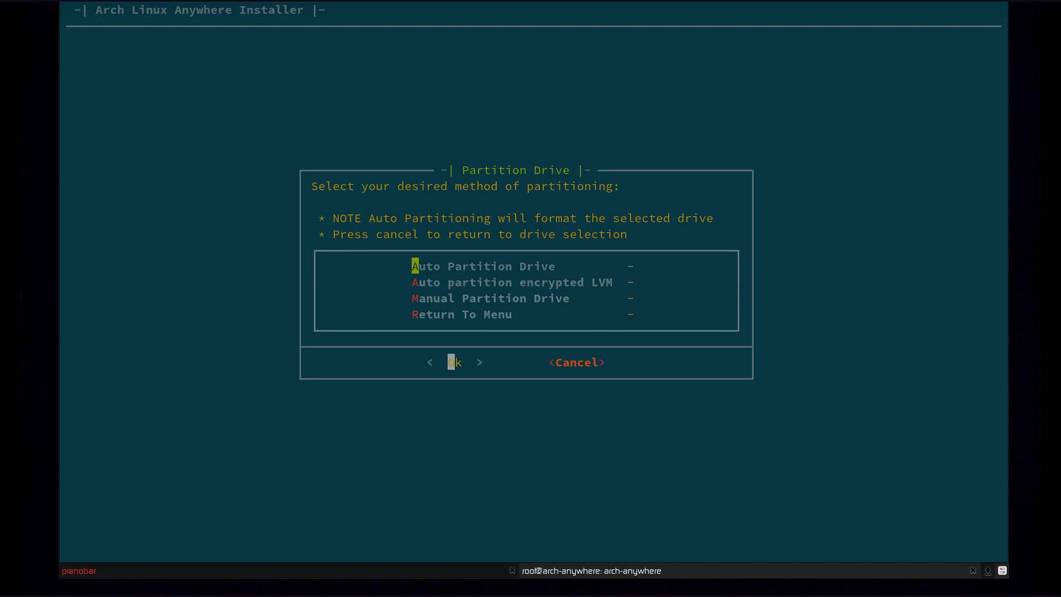
- Auto-partition the 10G sda drive as ext4 with 512M swap, no GPT, and write changes
click(455, 362)
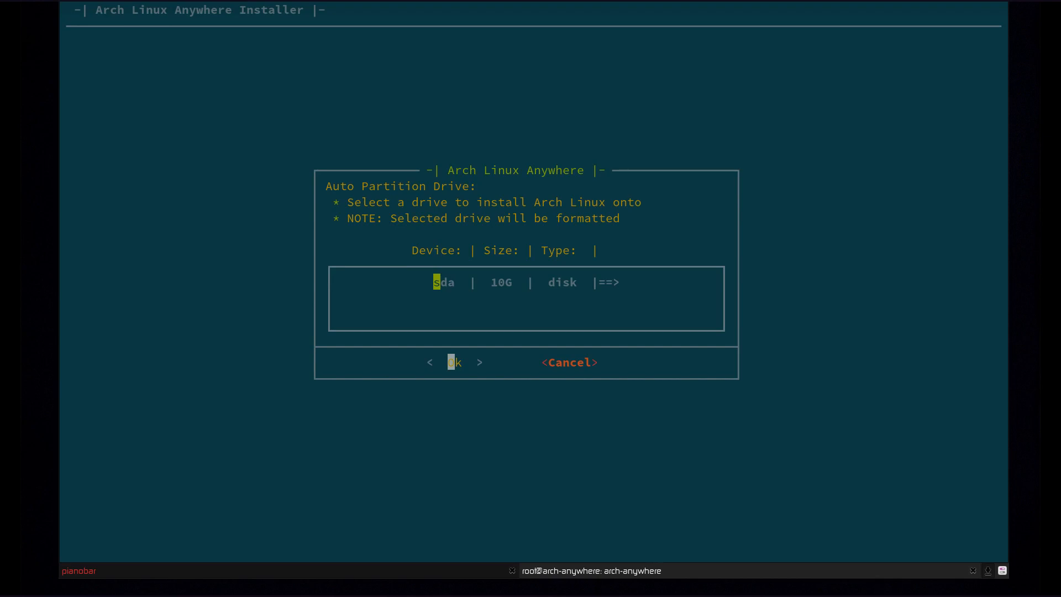
click(453, 362)
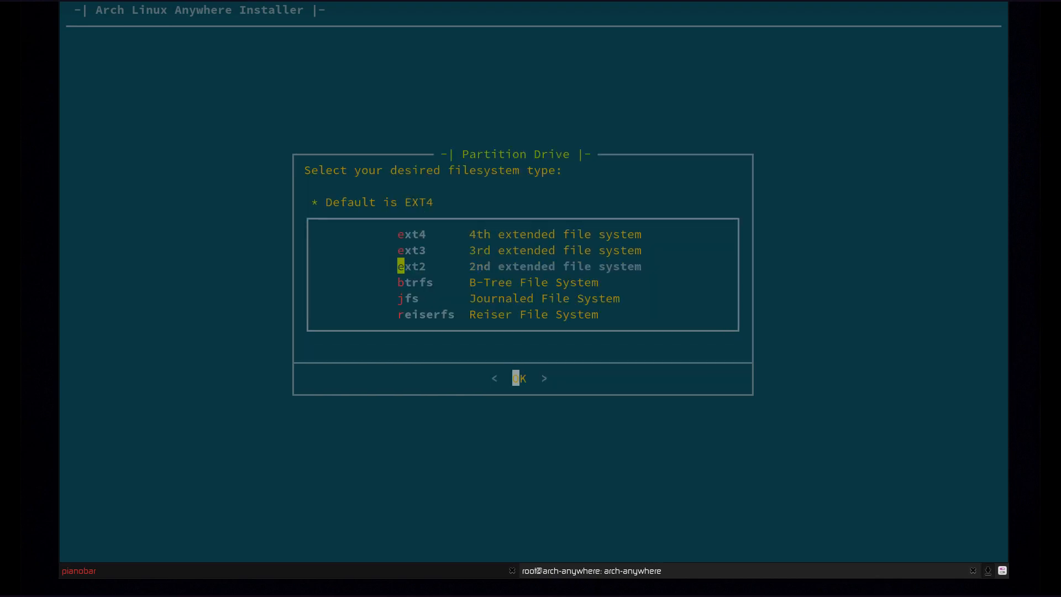
key(Up)
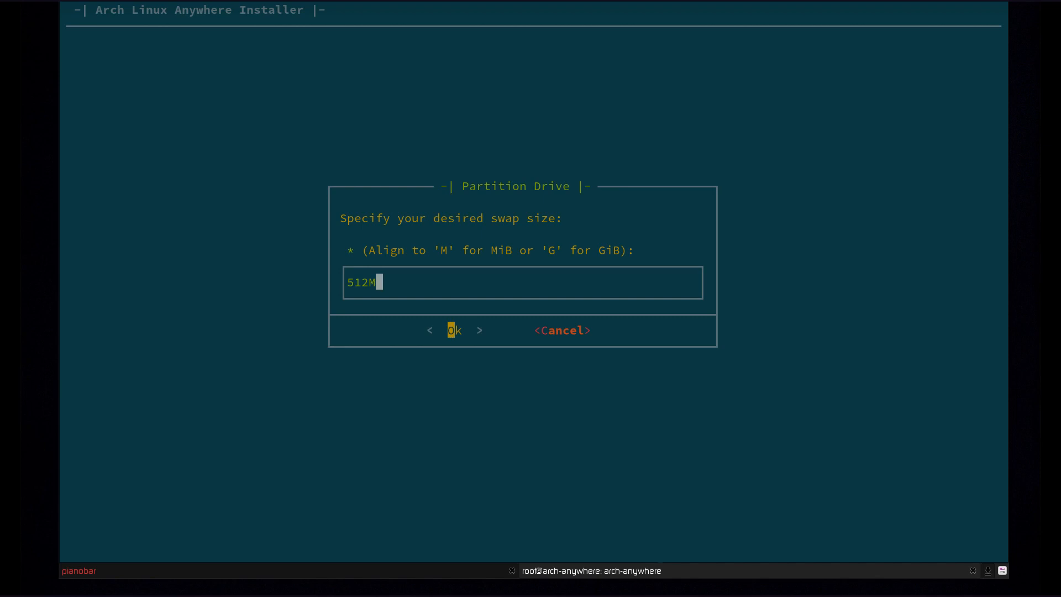
click(455, 330)
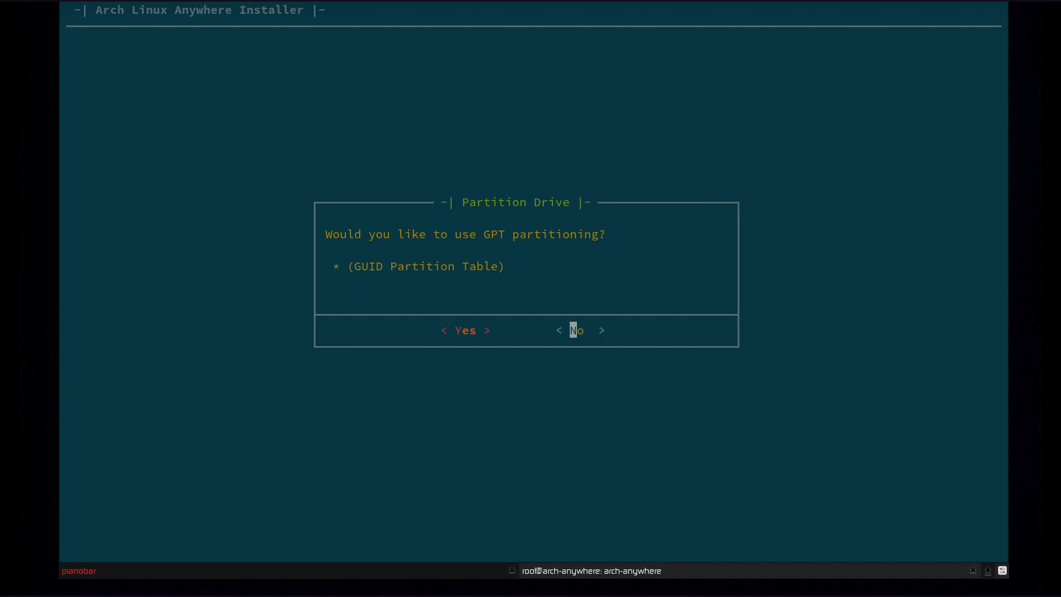
click(465, 330)
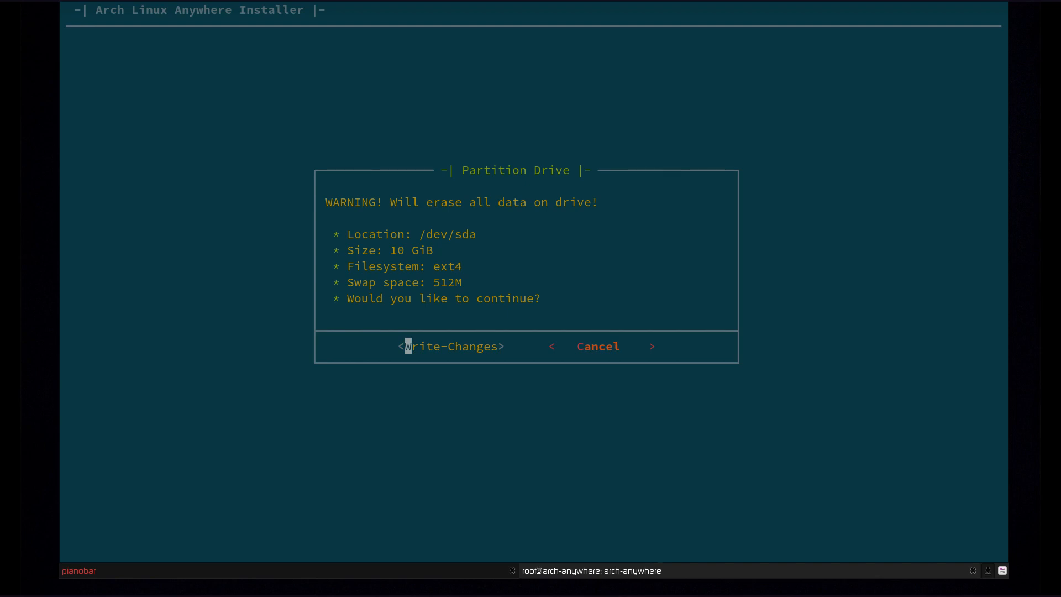
click(451, 346)
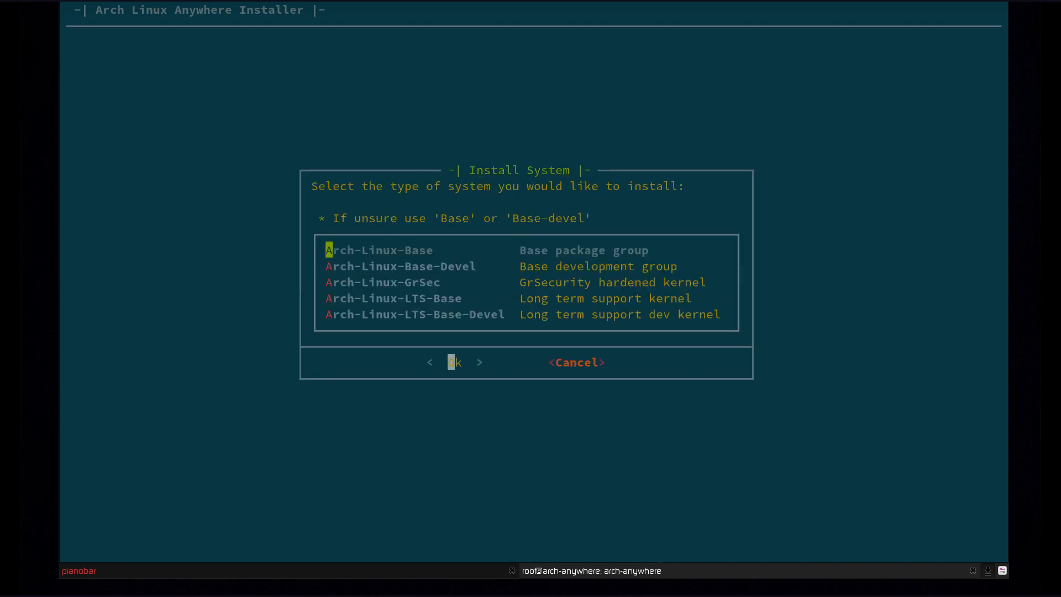
- Compare Base, GrSec, LTS-Base and LTS-Base-Devel, then confirm Arch-Linux-Base-Devel
key(Down)
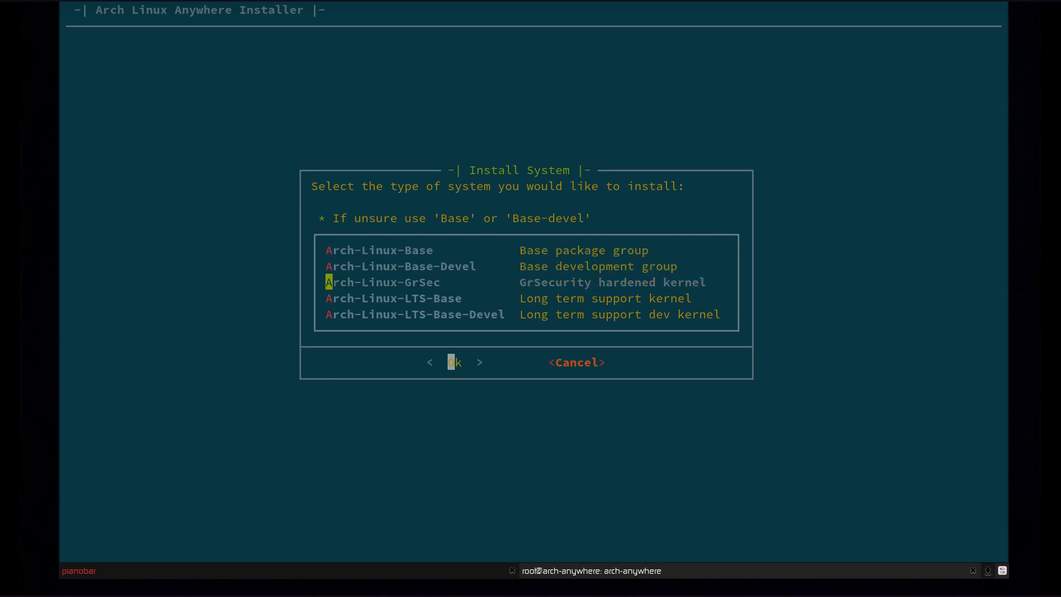
key(Up)
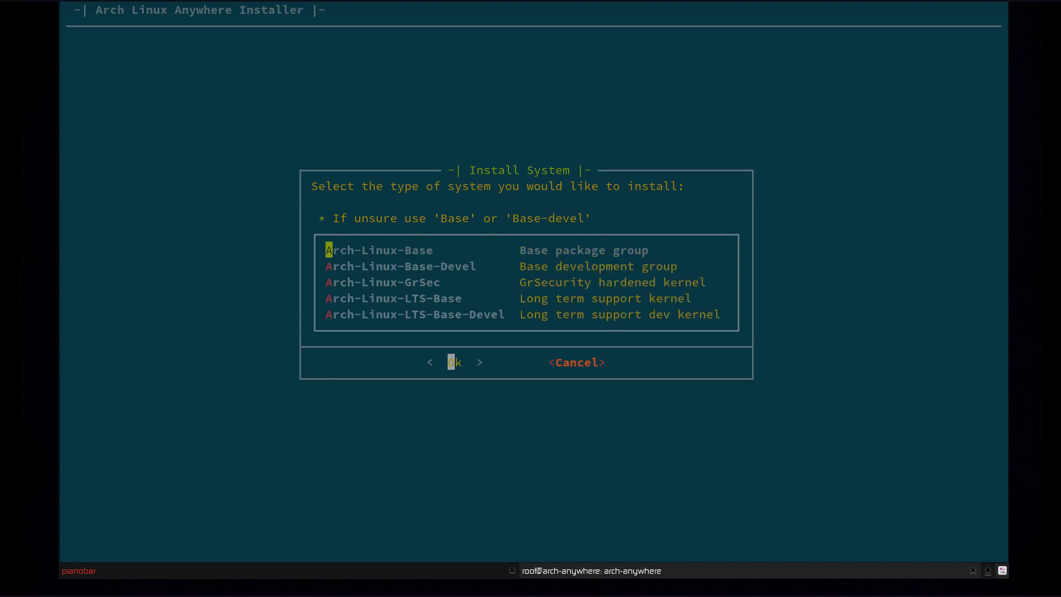
key(Down)
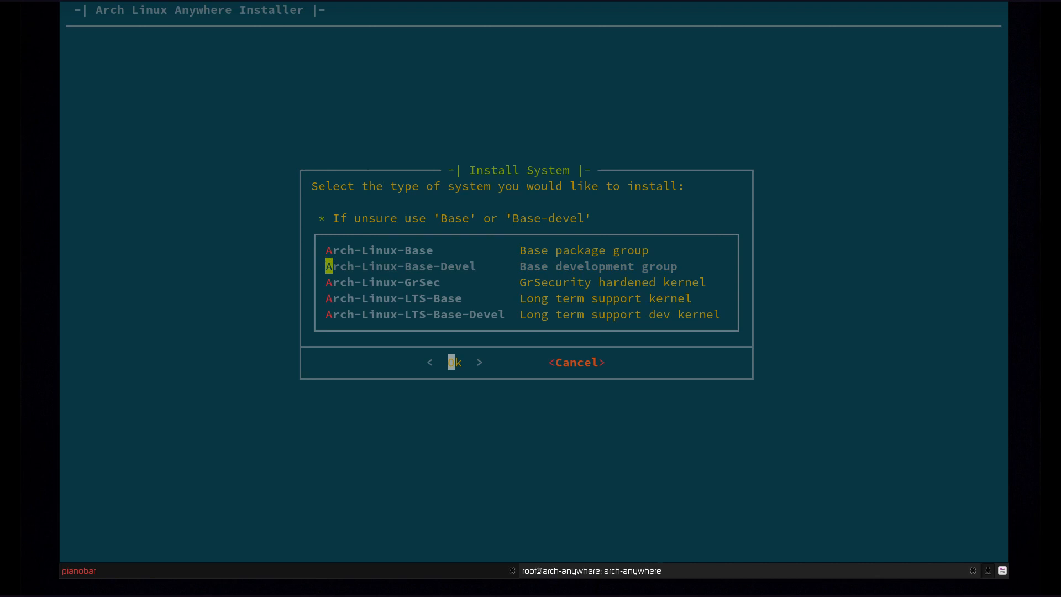
key(Up)
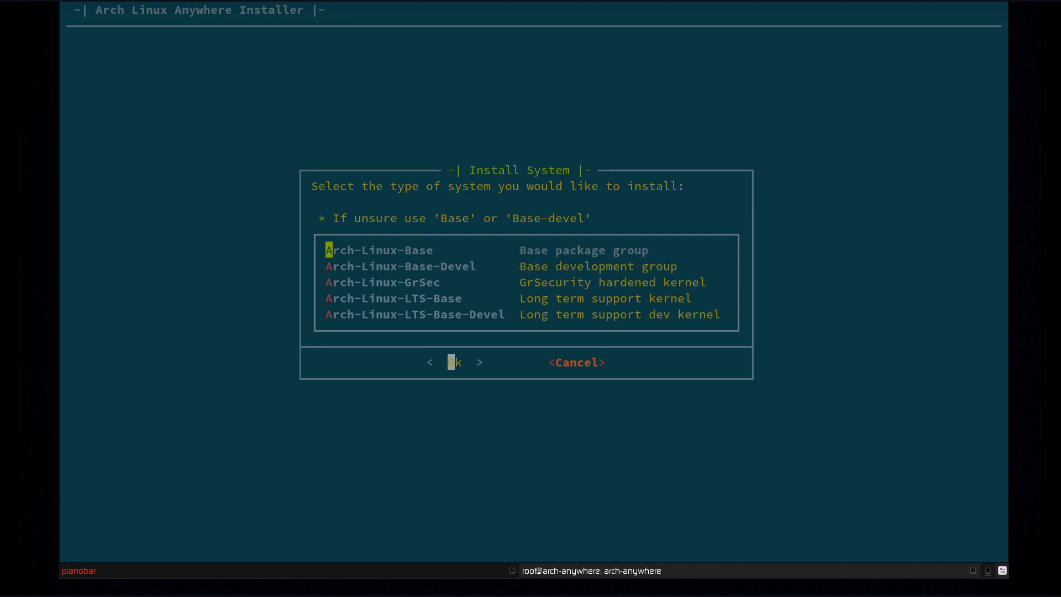
key(Down)
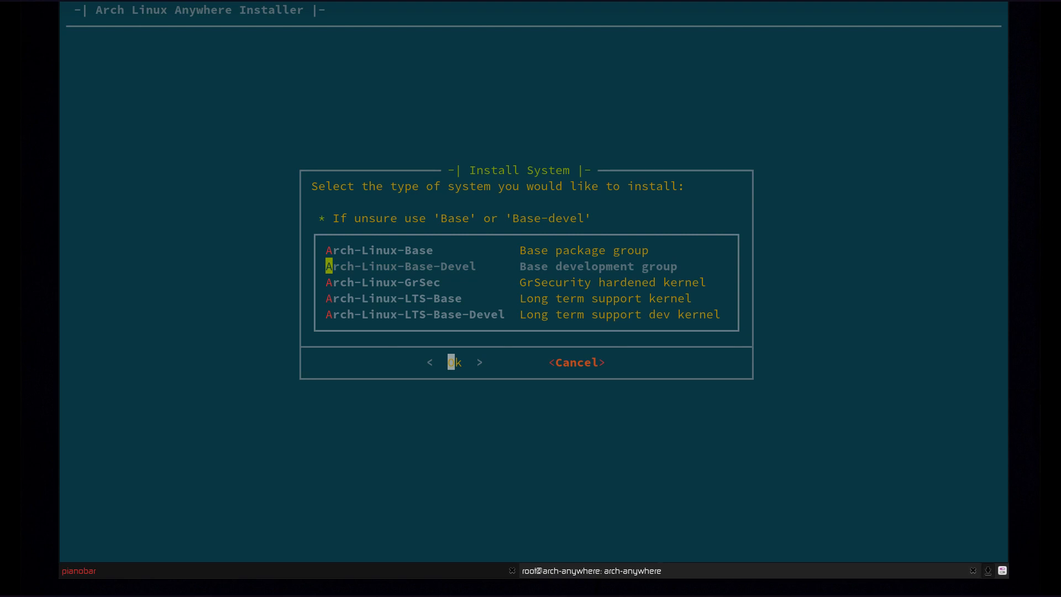
key(Down)
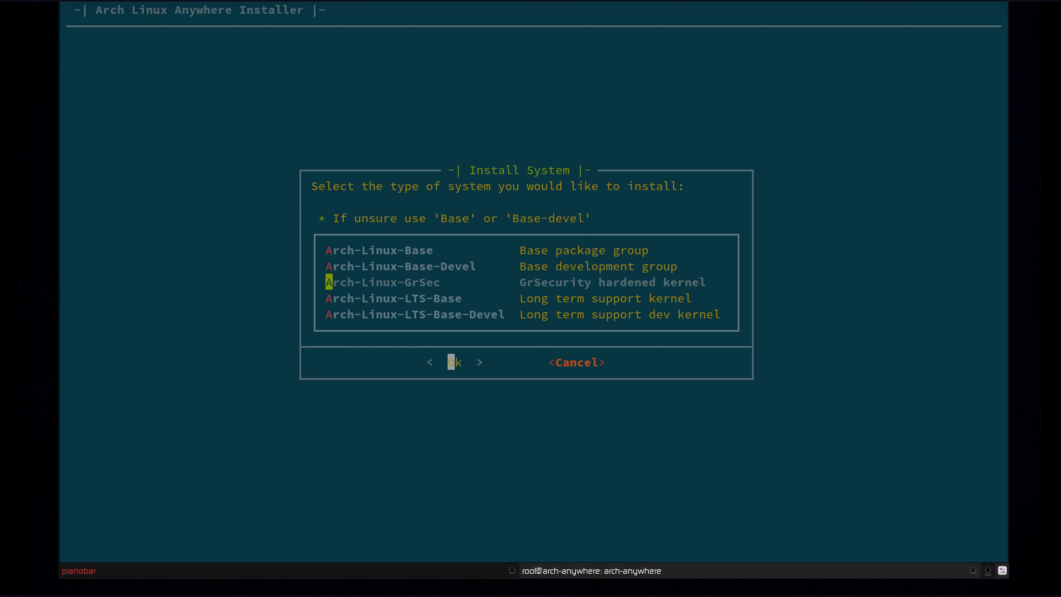
key(Down)
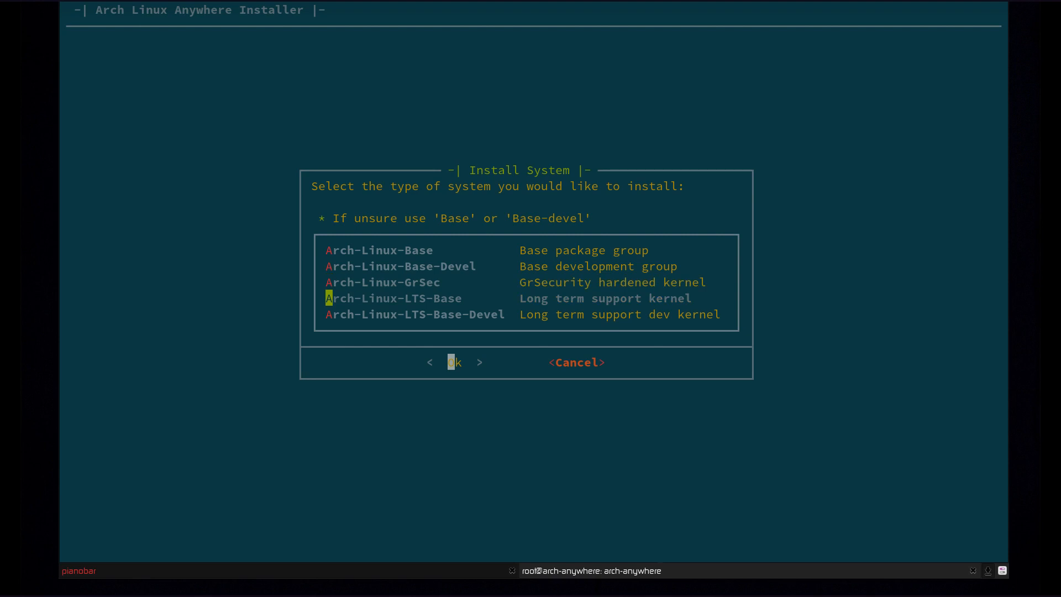
key(Down)
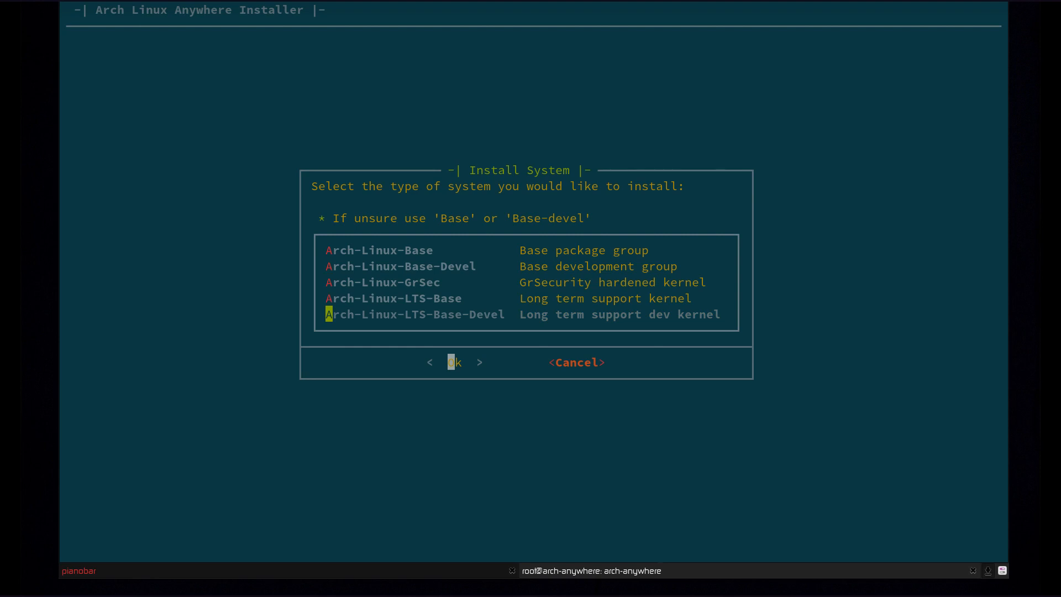
key(Up)
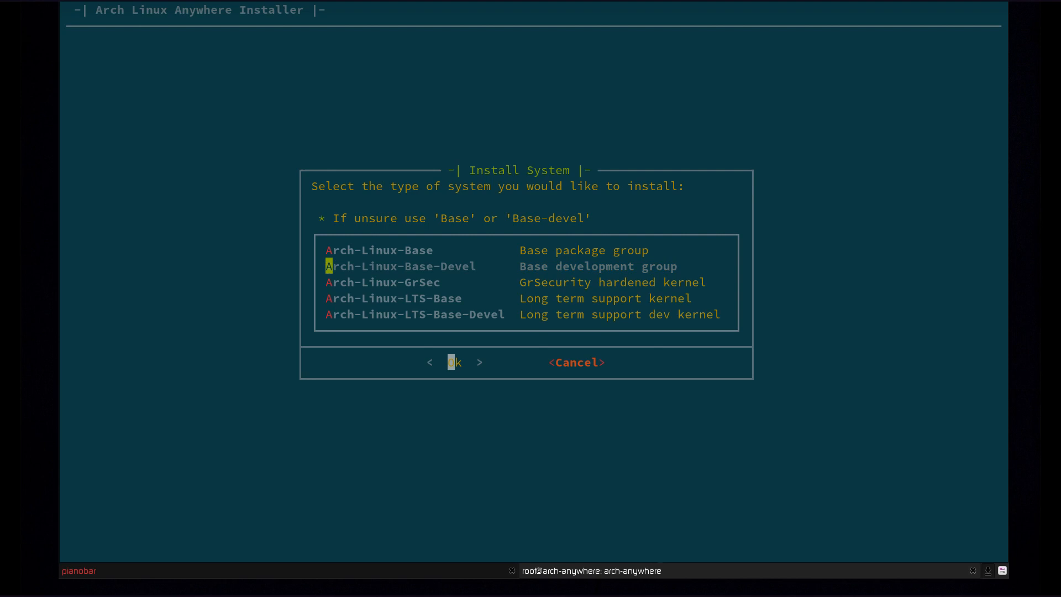
click(453, 362)
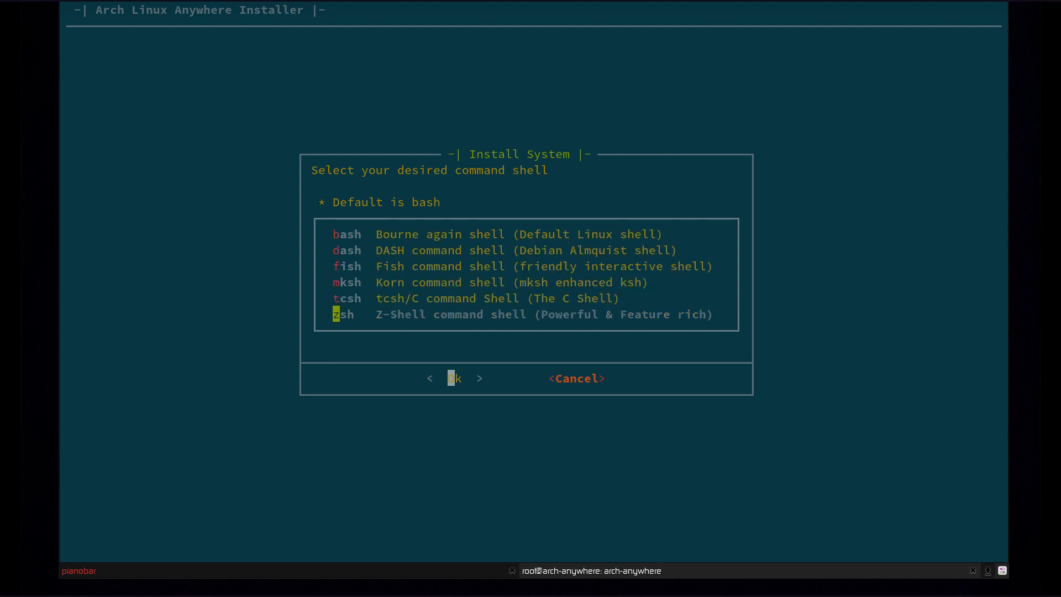
- Arrow through bash and tcsh in the command shell list and confirm a shell
key(Up)
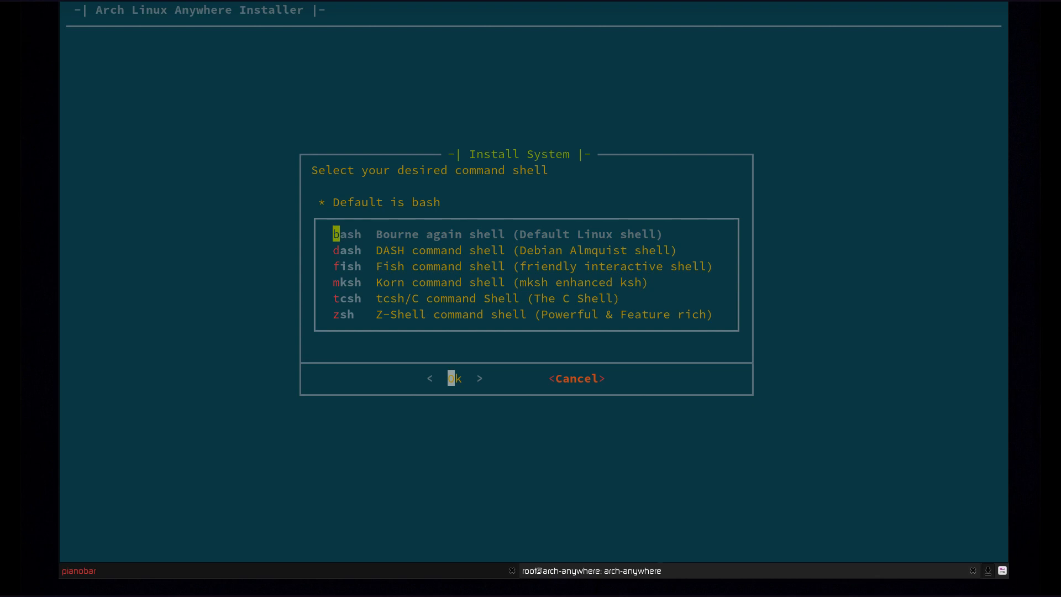
key(Down)
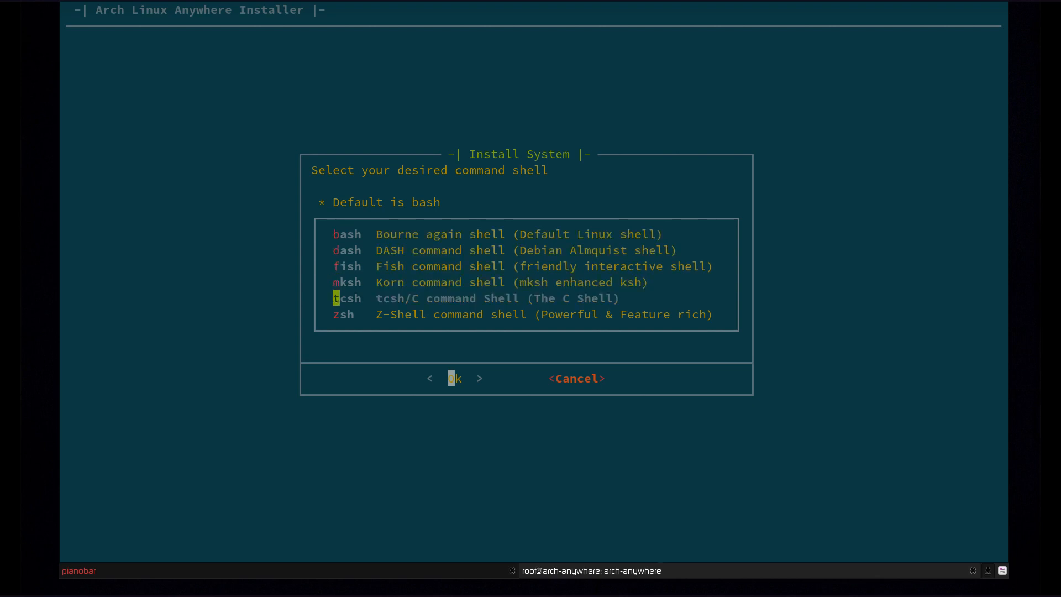
key(Down)
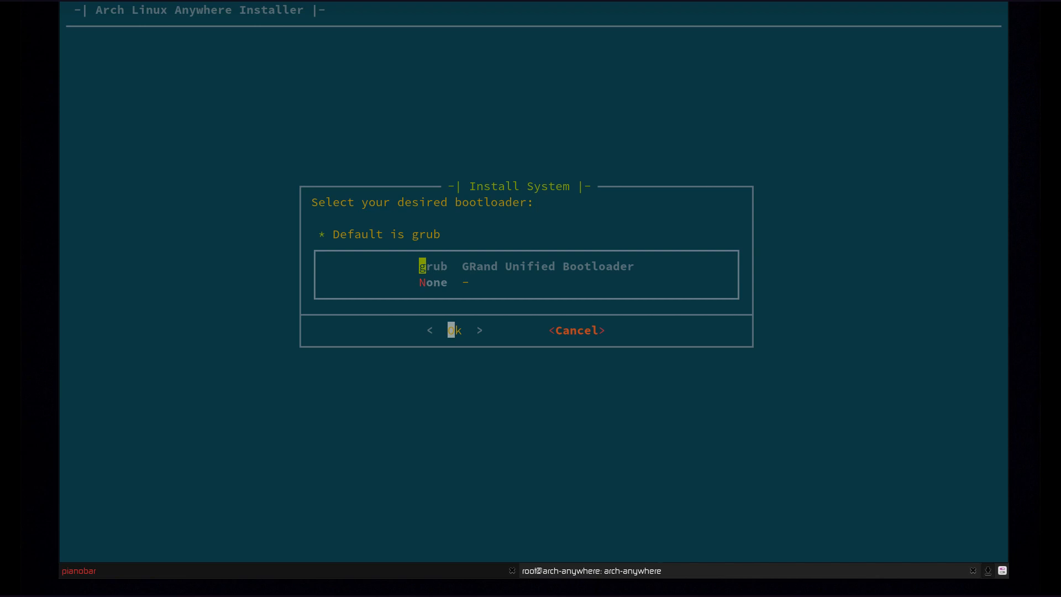
- Keep the default grub bootloader, then select networkmanager as the network utility
click(452, 330)
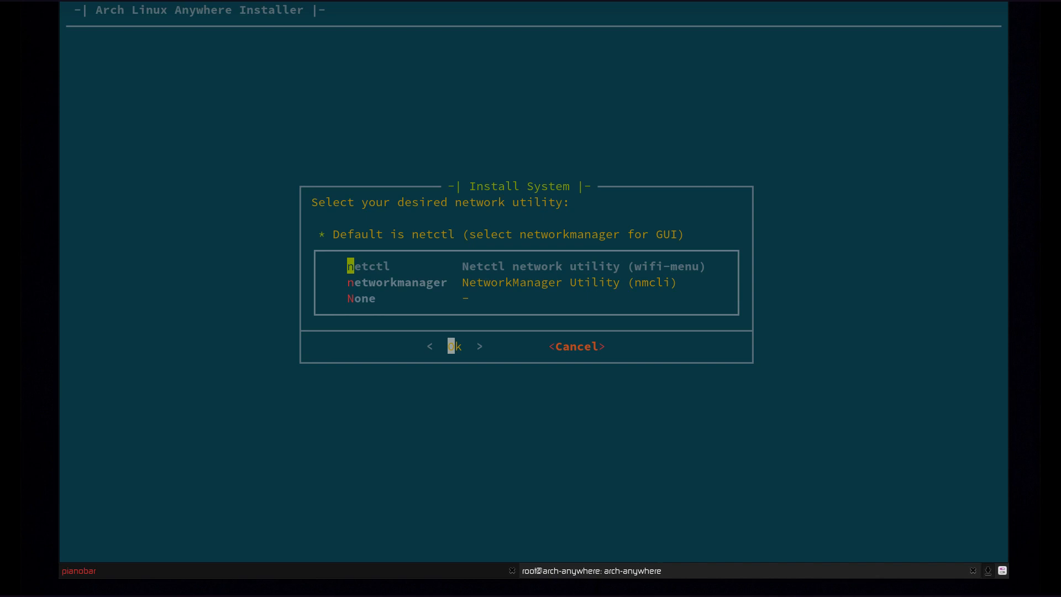
key(Down)
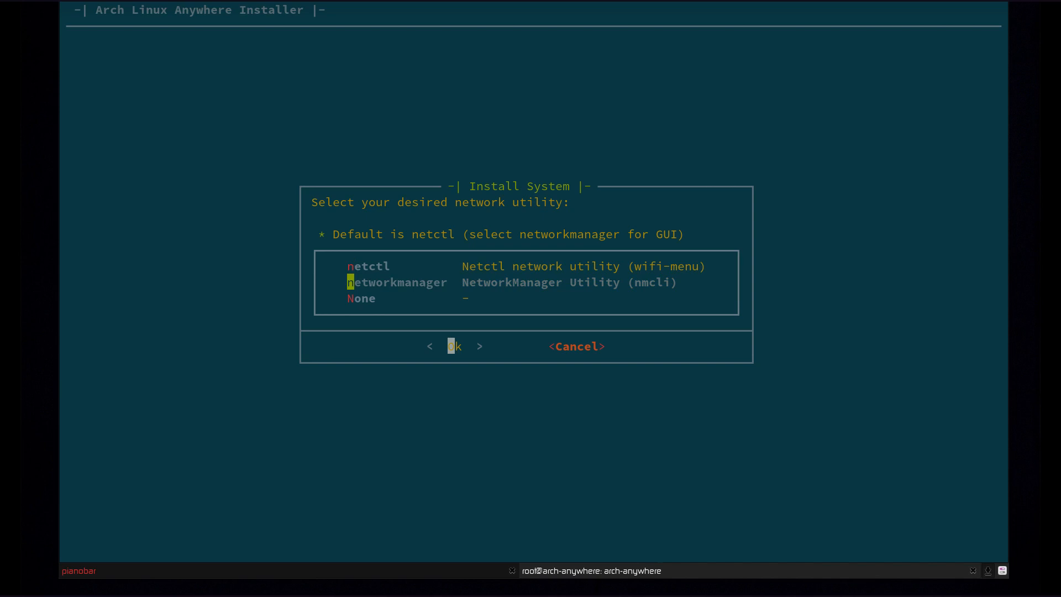
click(454, 346)
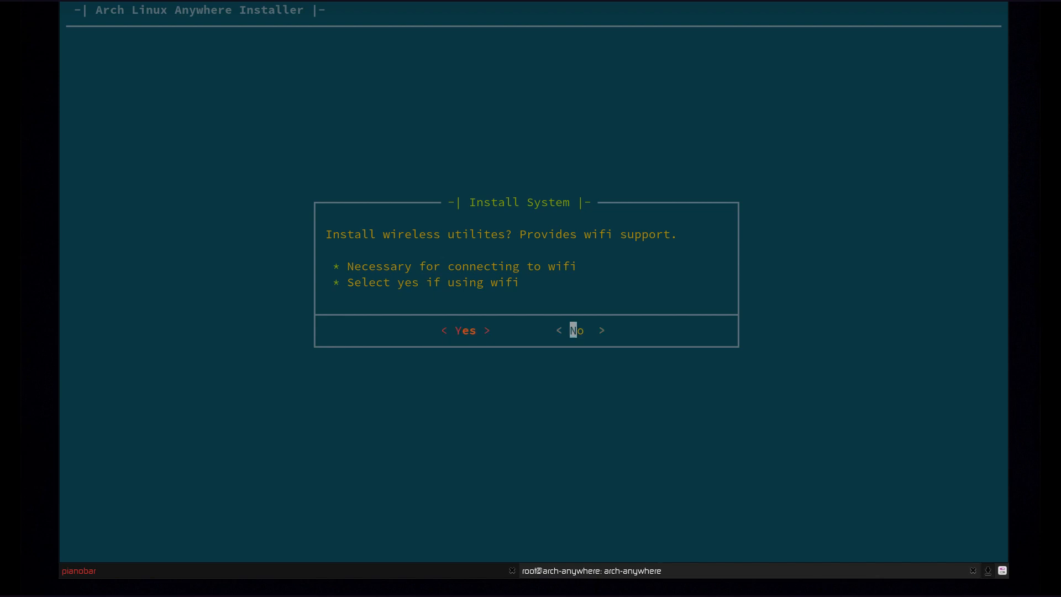
- Answer No to the wireless utilities and PPPoE DSL support prompts
click(577, 330)
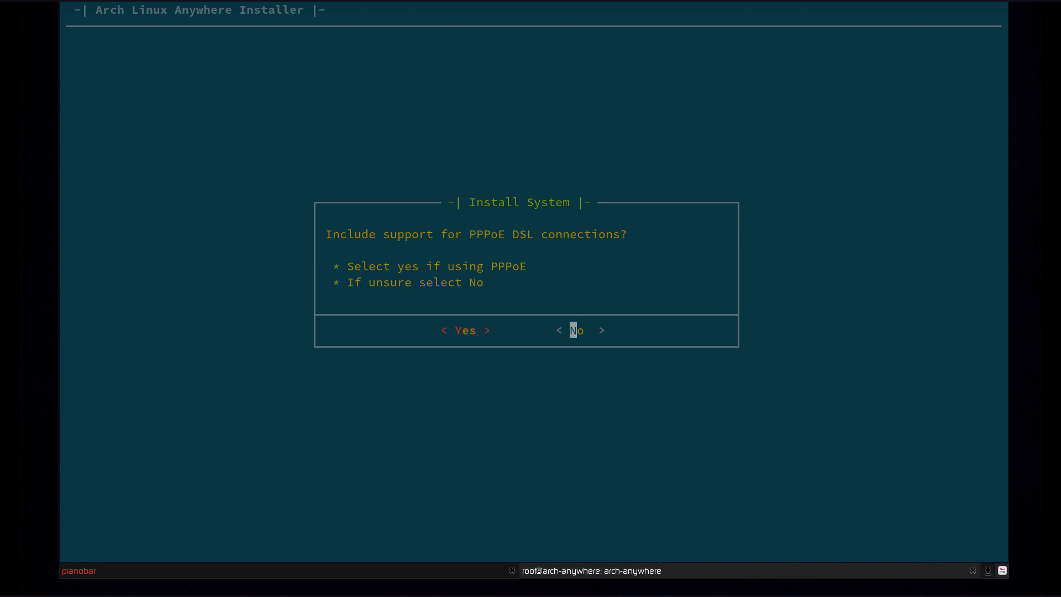
click(574, 330)
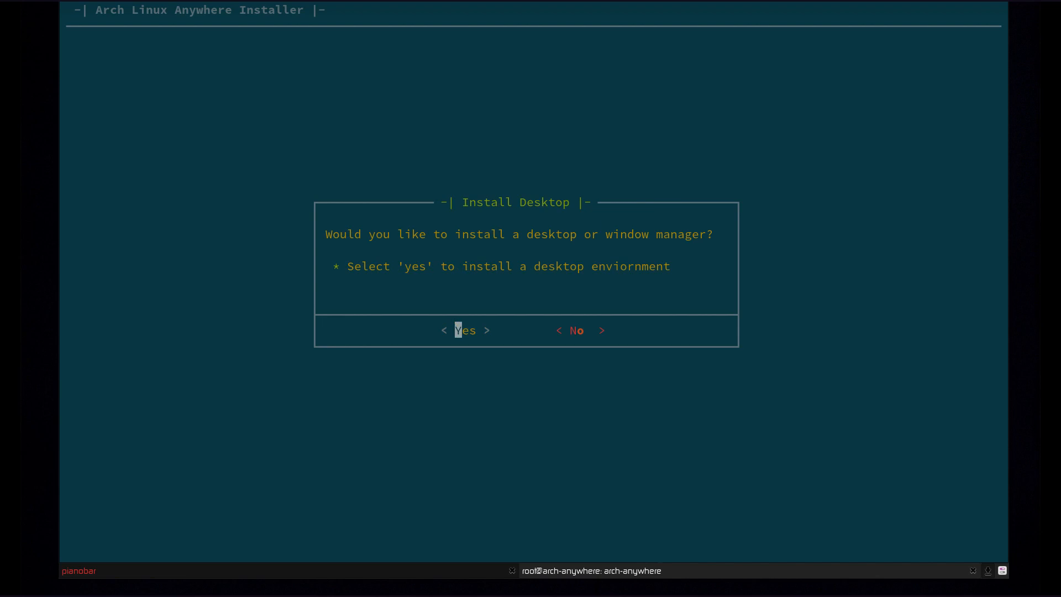
- Agree to install a desktop and select xfce4 from the Install Desktop list
click(464, 331)
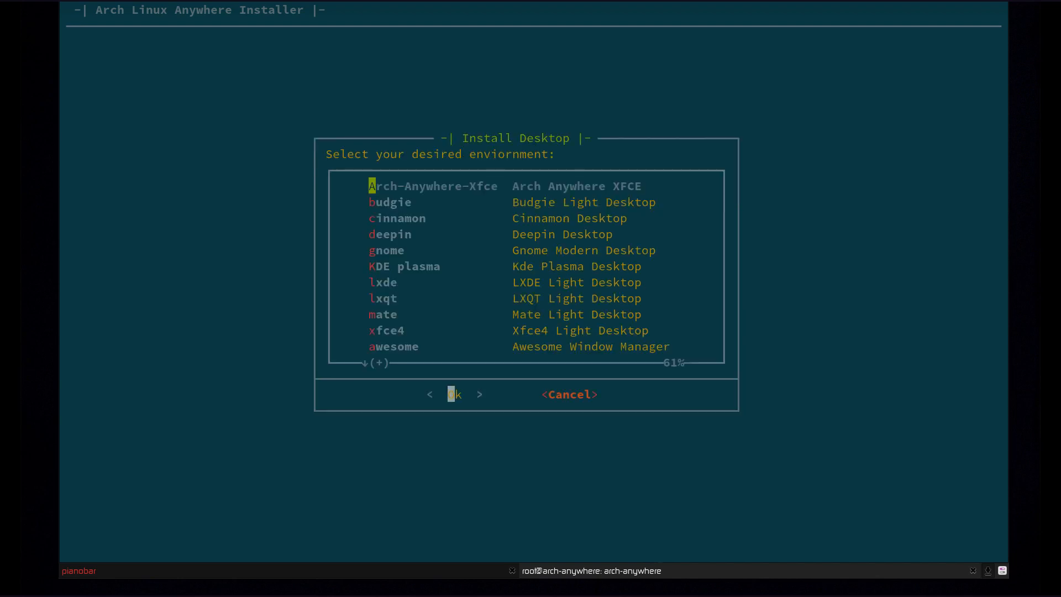
key(Down)
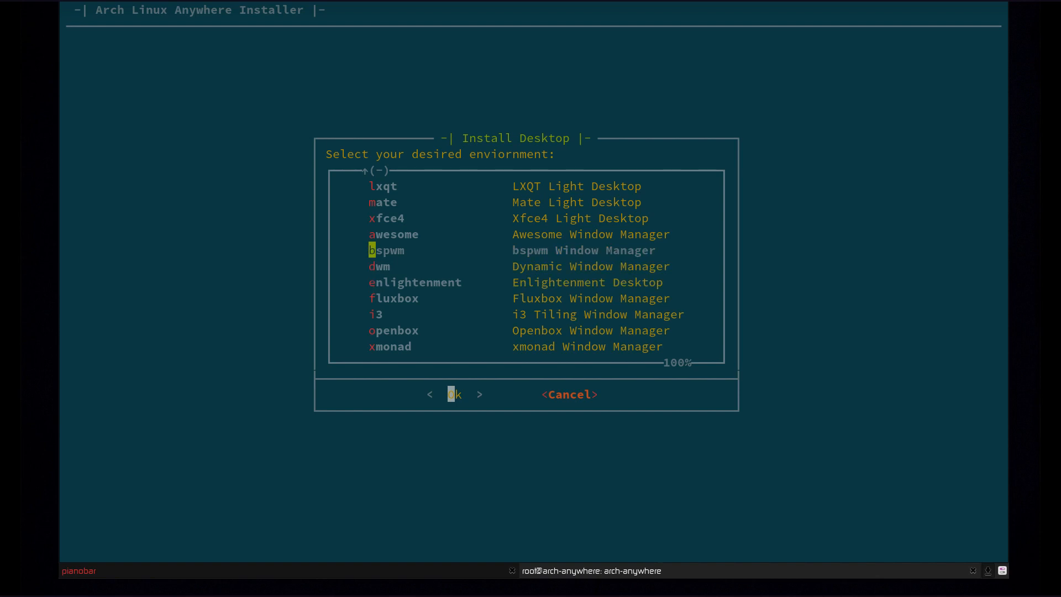
key(Up)
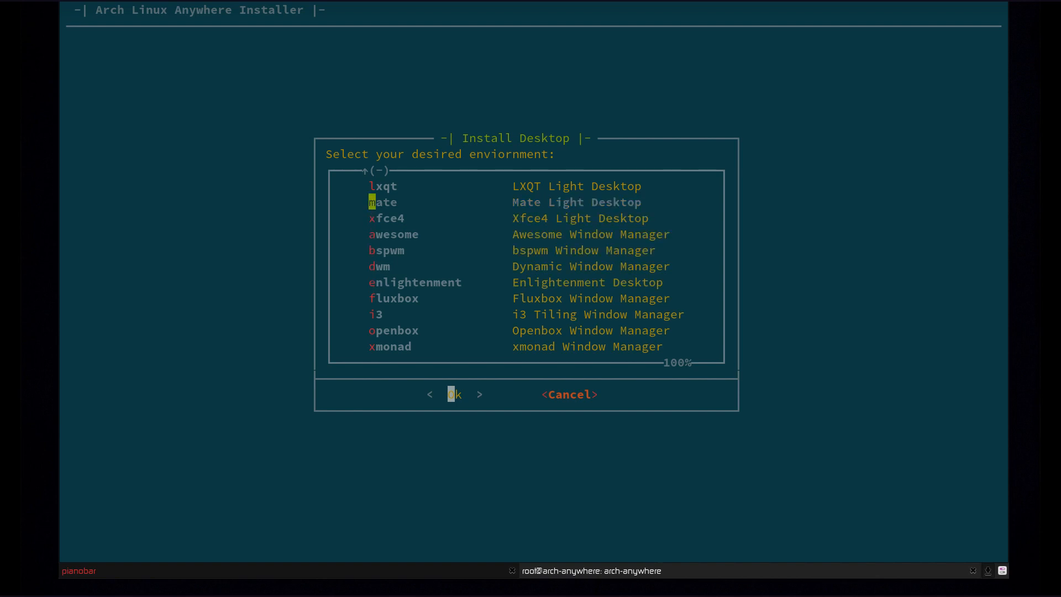
key(Up)
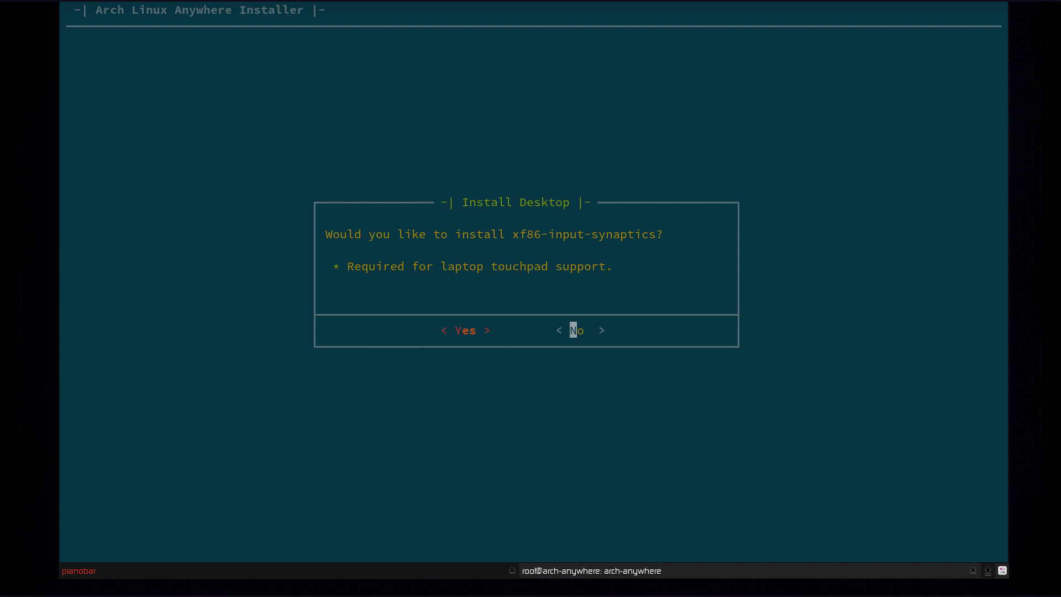
- Decline xf86-input-synaptics touchpad support and accept the LightDM display manager
key(Left)
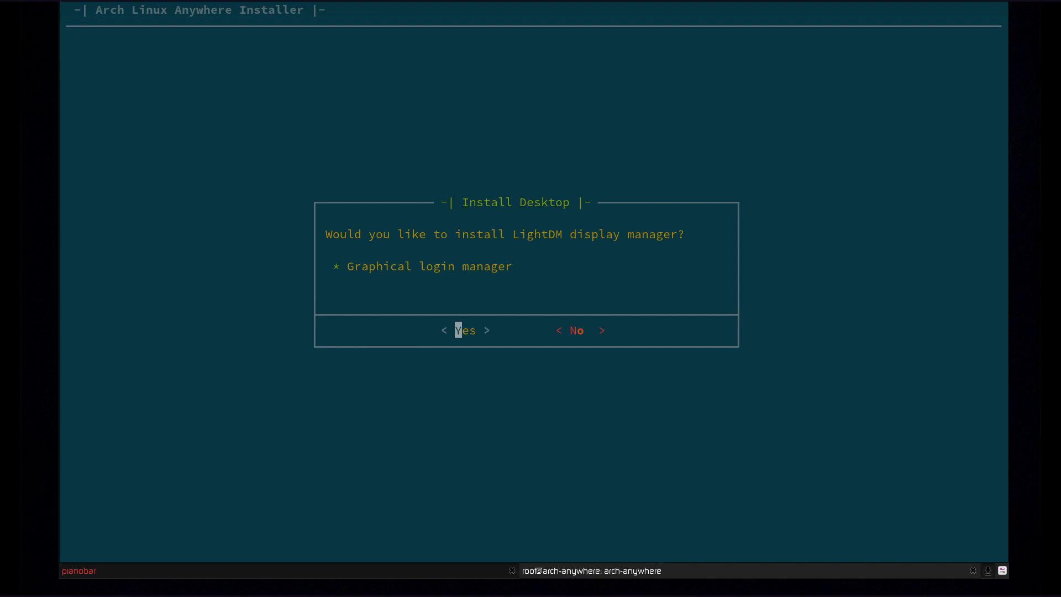
click(465, 330)
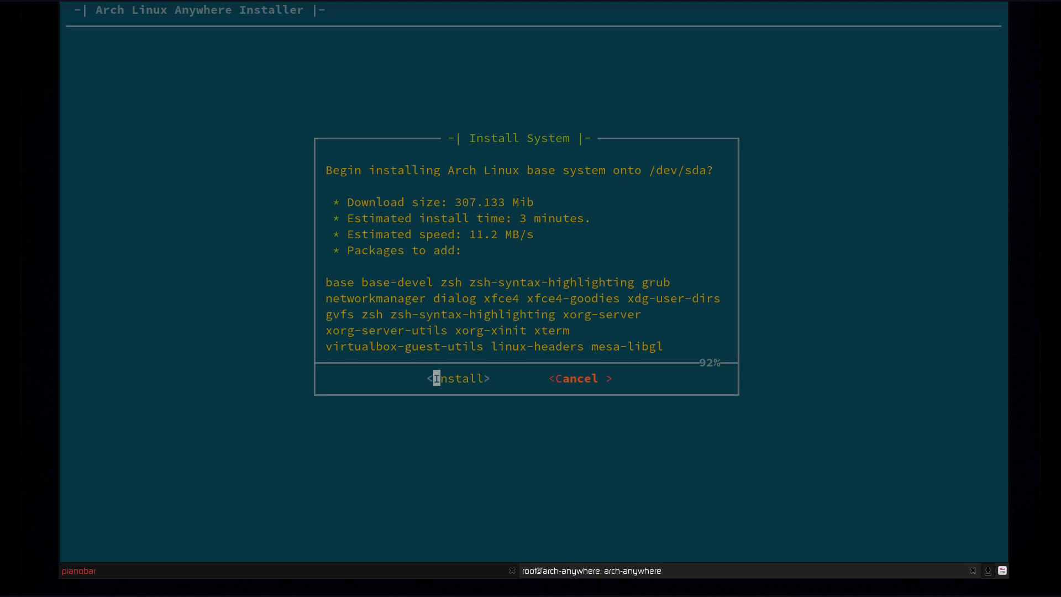
- Confirm Install to put the Arch base system onto /dev/sda
click(457, 378)
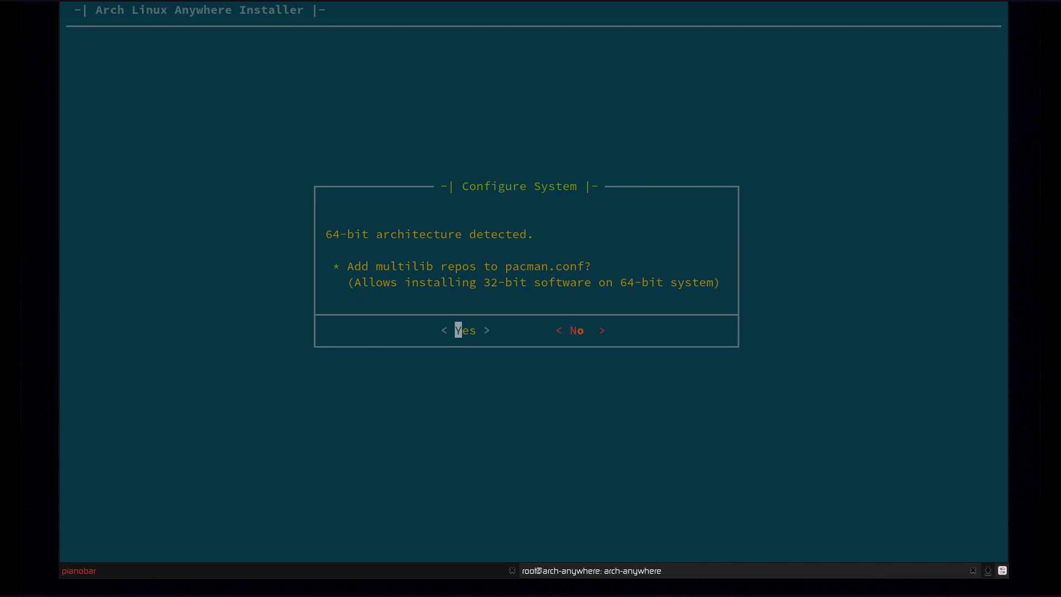
- Answer Yes to adding multilib repos to pacman.conf
click(464, 331)
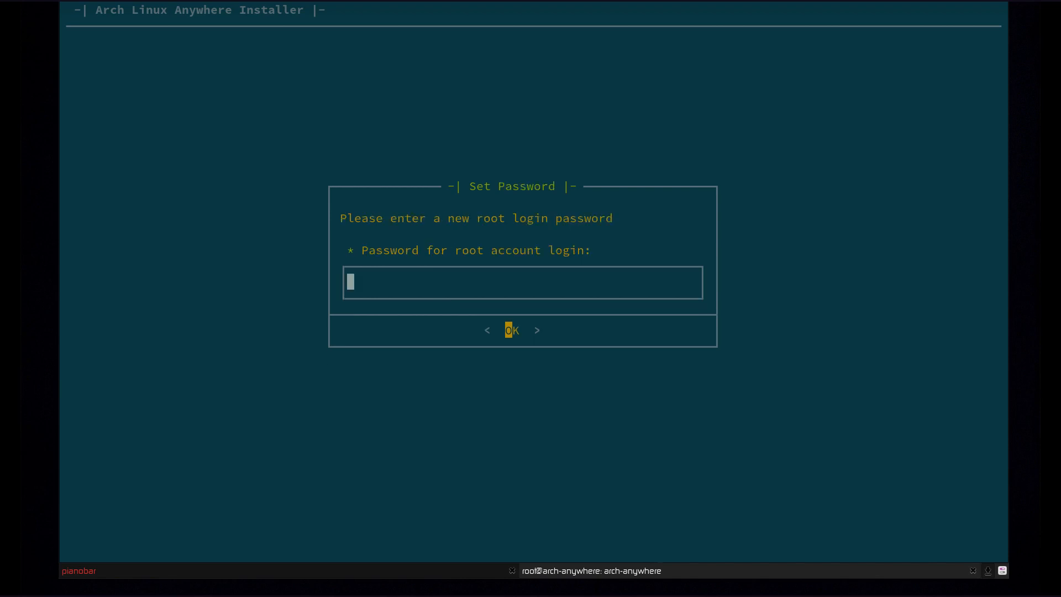
- Set the root password, then add user 'deadhead' with its own confirmed password
text(****)
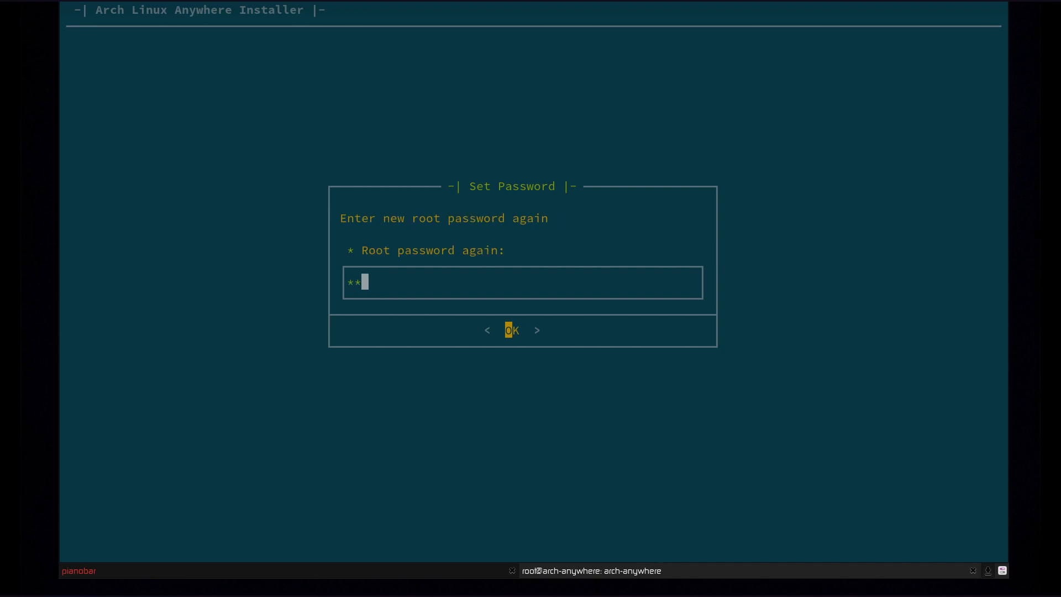
text(**)
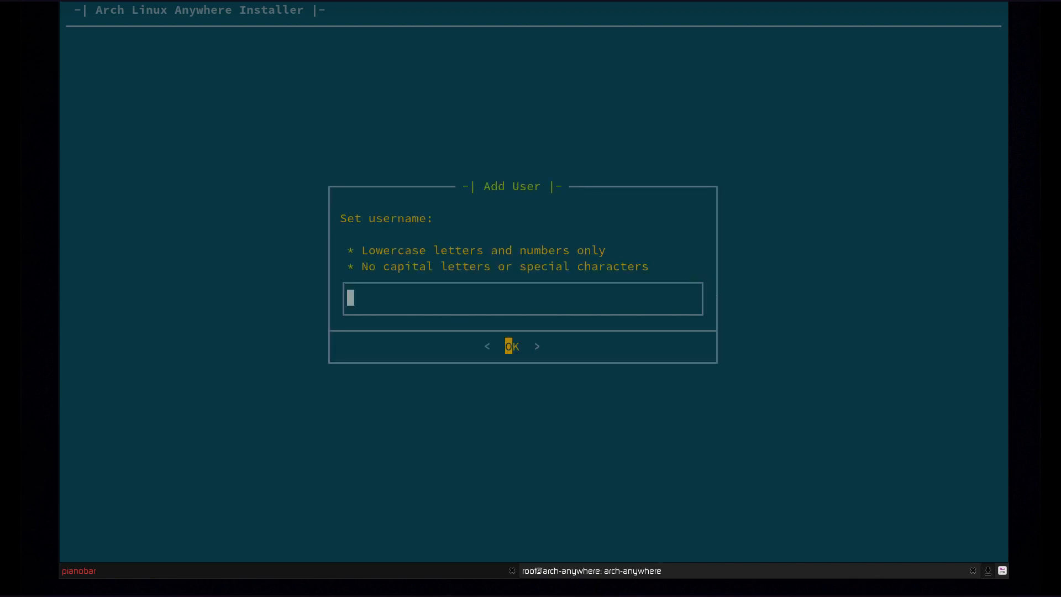
text(deadhead)
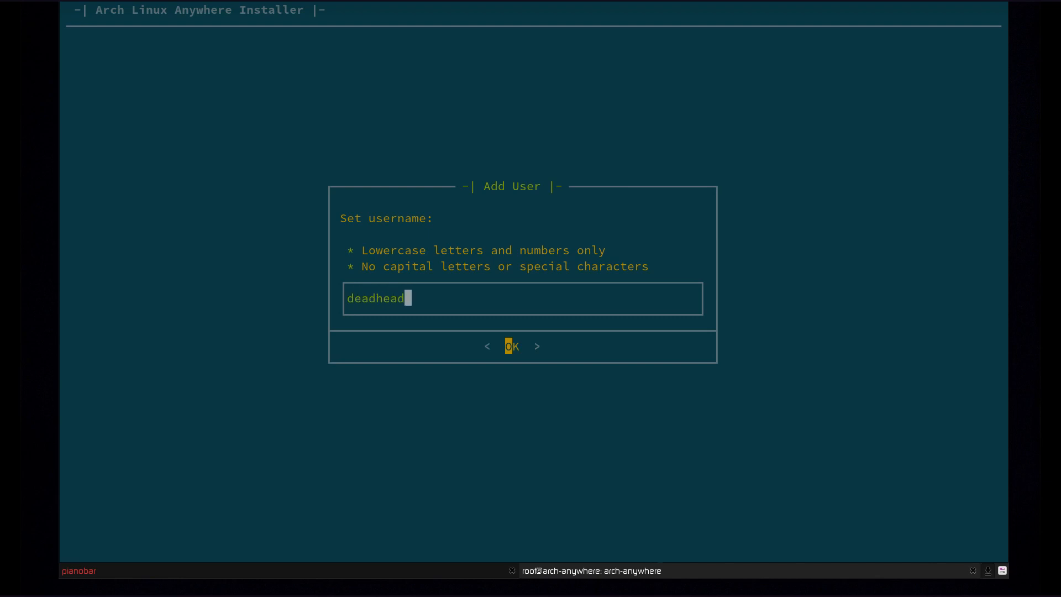
click(511, 346)
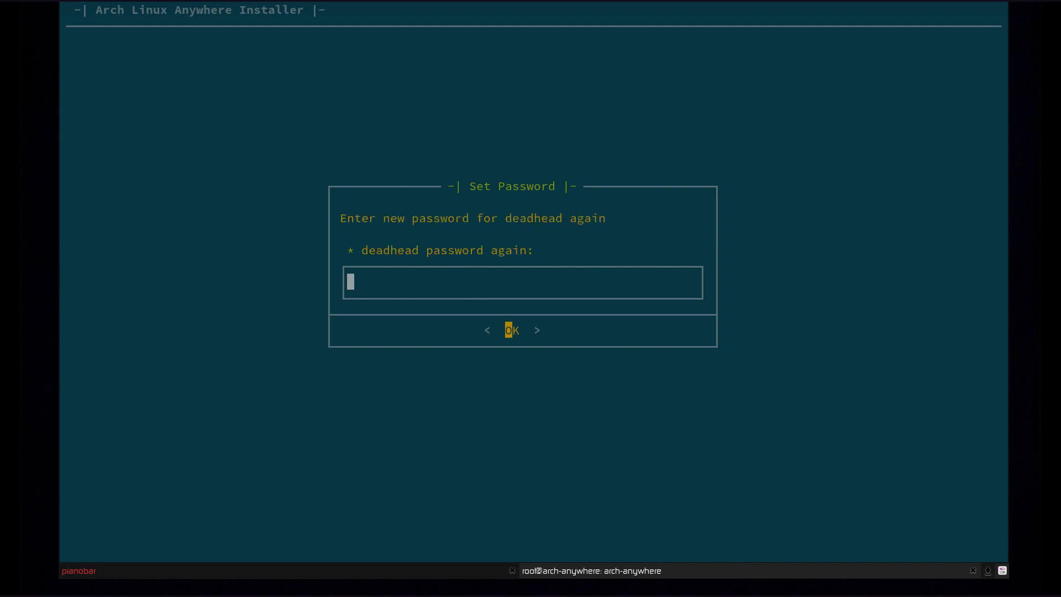
click(512, 330)
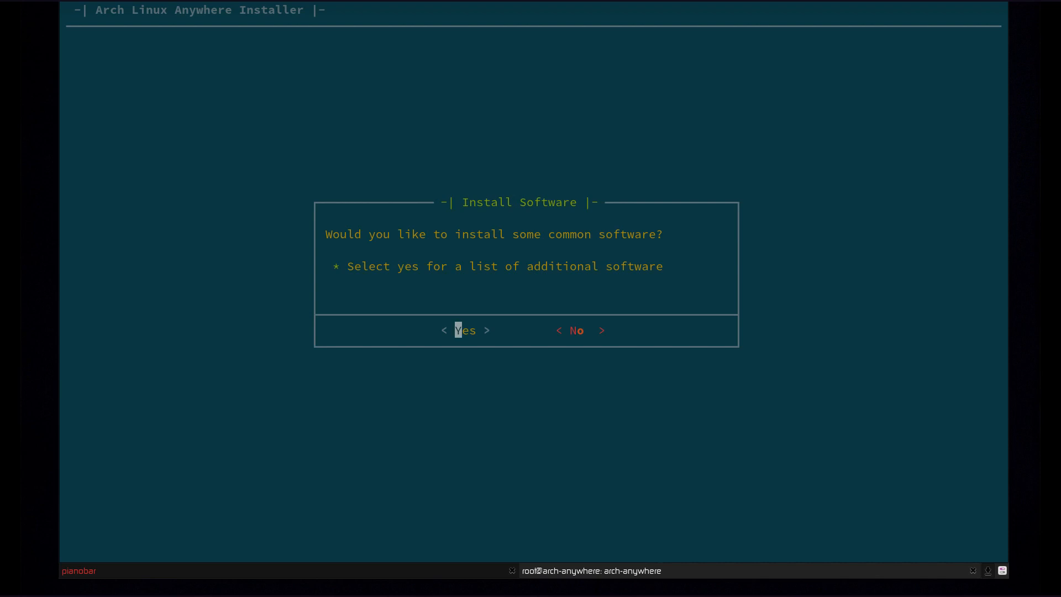
- Opt into common software and check arch-wiki-cli and fetchmirrors in the Arch Anywhere Repository
click(465, 331)
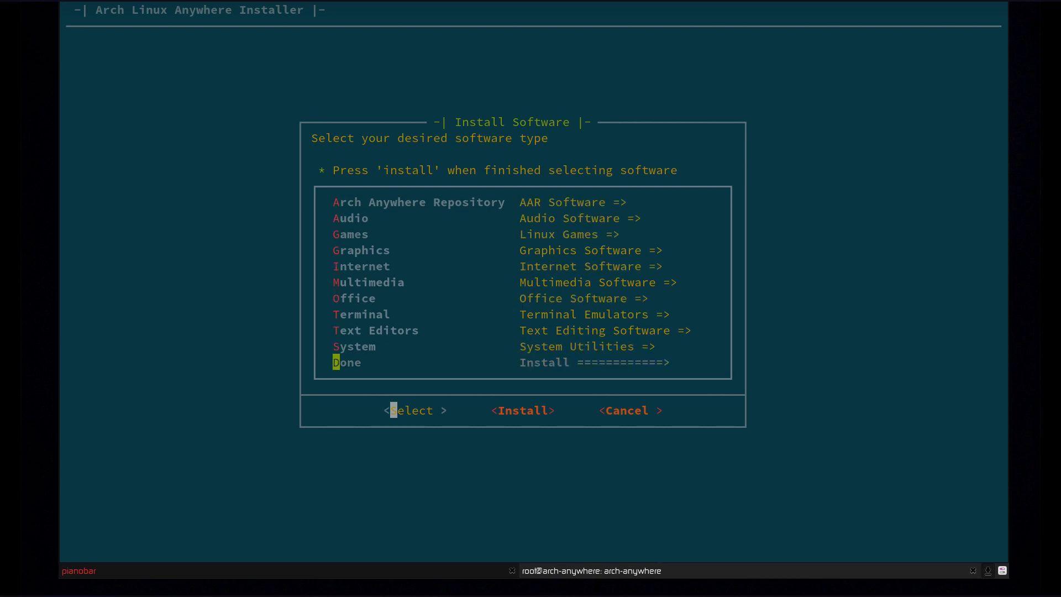
key(Up)
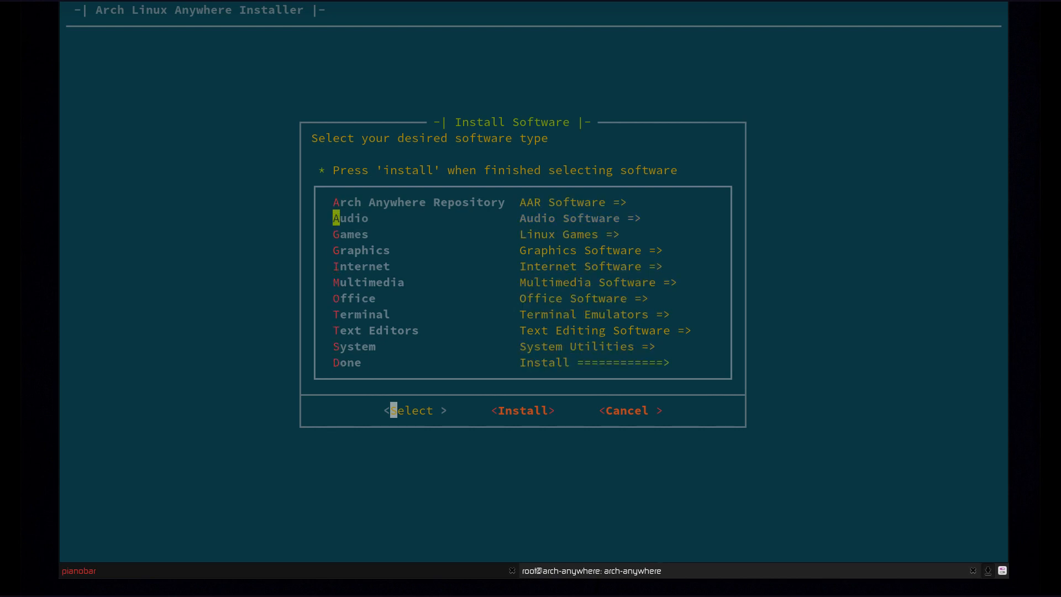
key(Up)
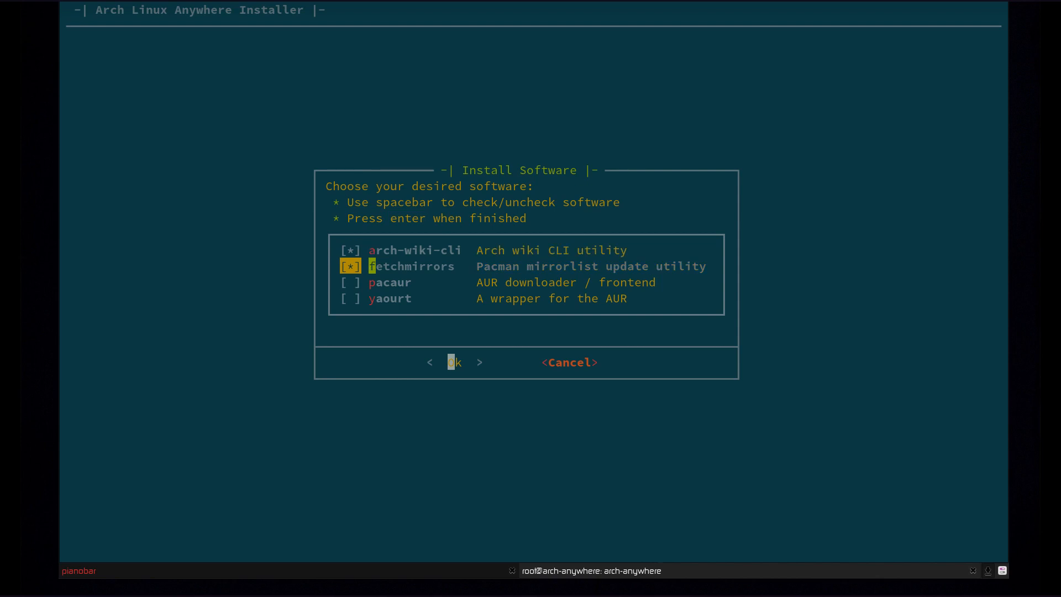
key(Down)
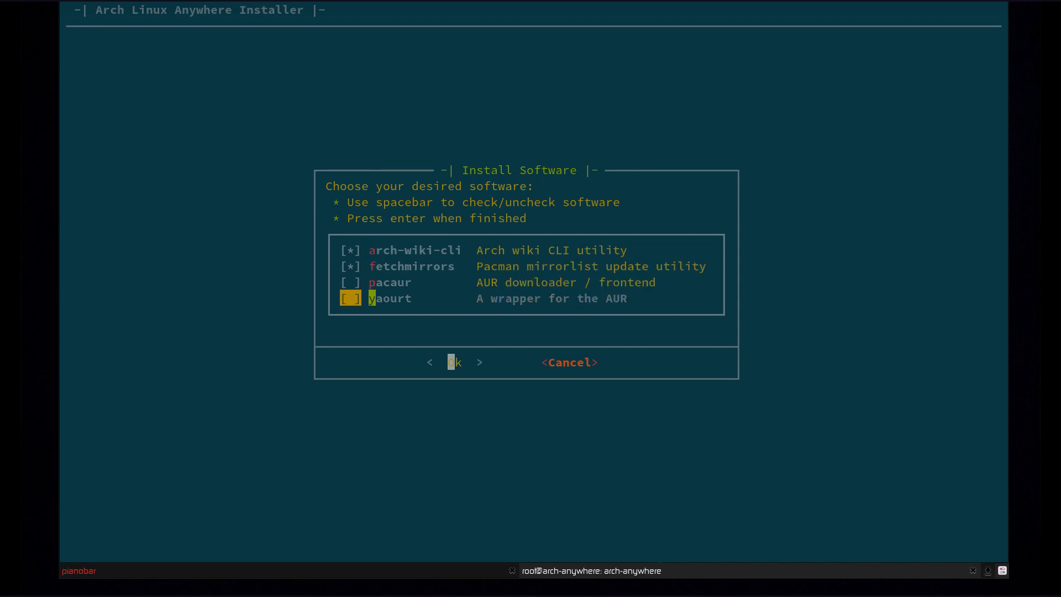
key(space)
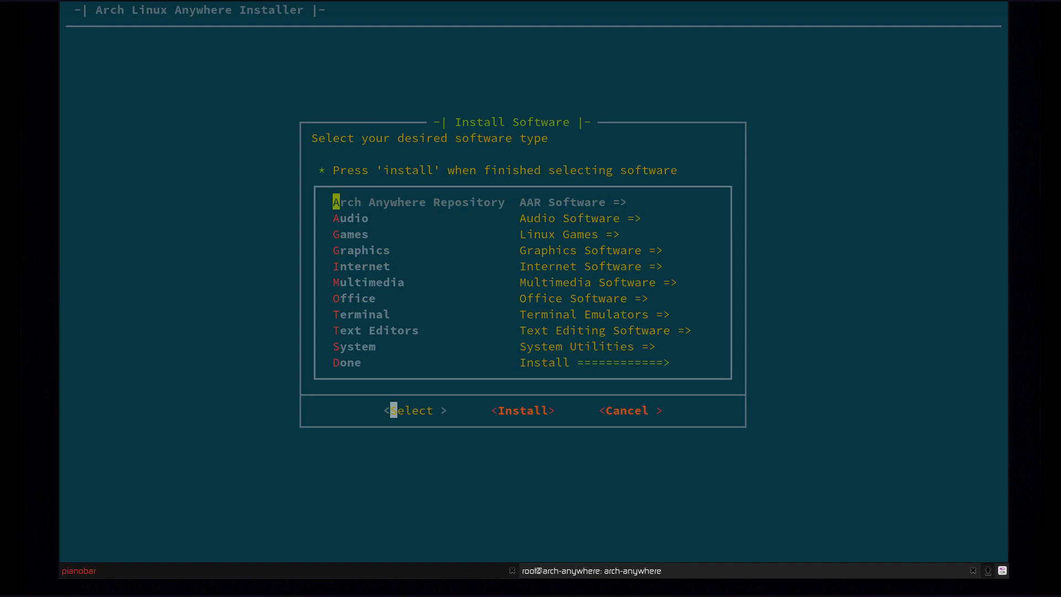
- Browse the Multimedia and Audio software lists, then return to the category menu
key(Down)
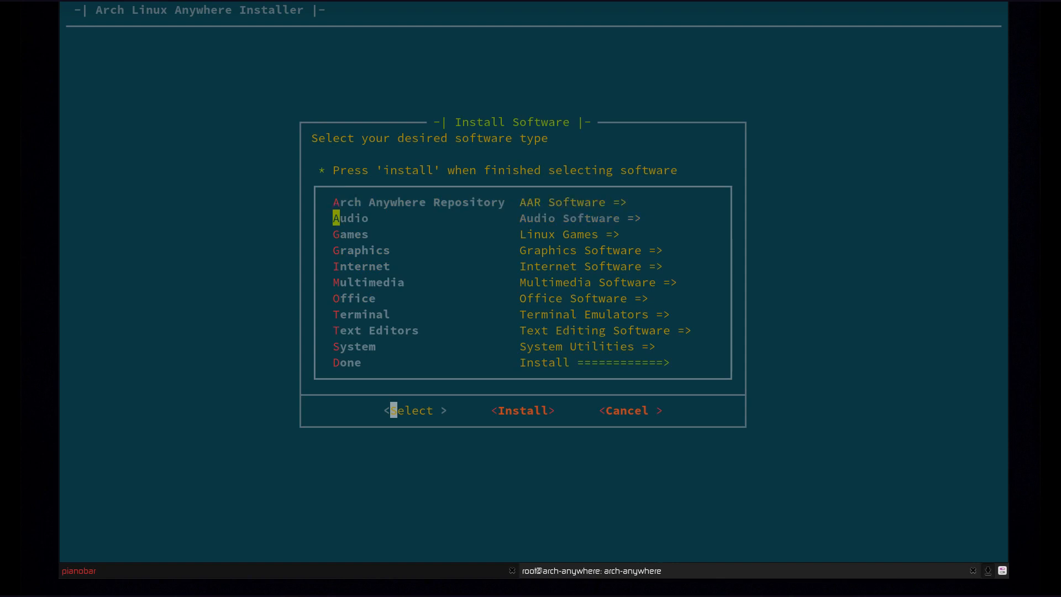
click(413, 410)
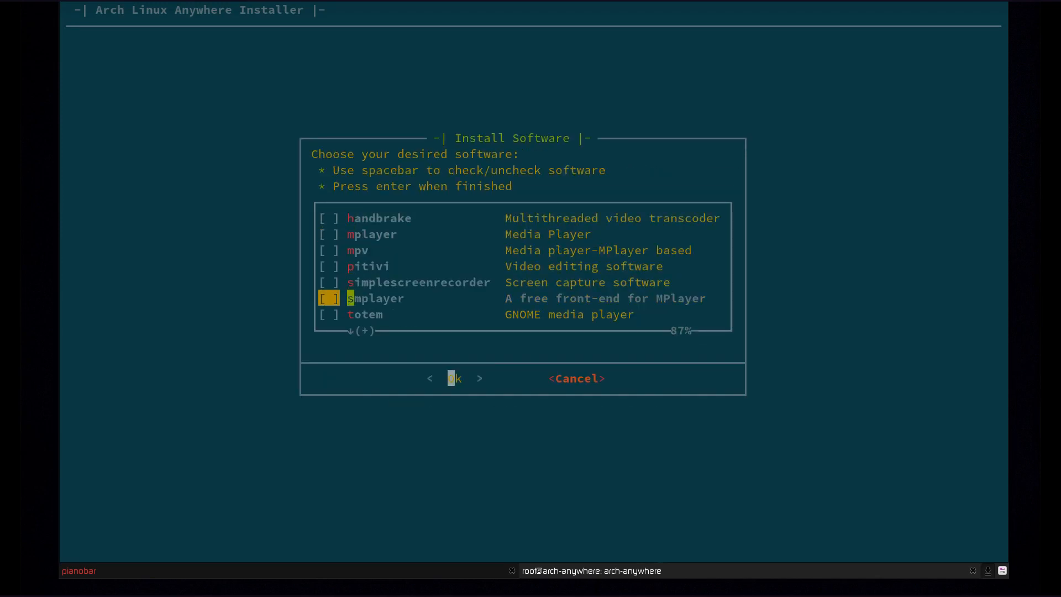
key(Up)
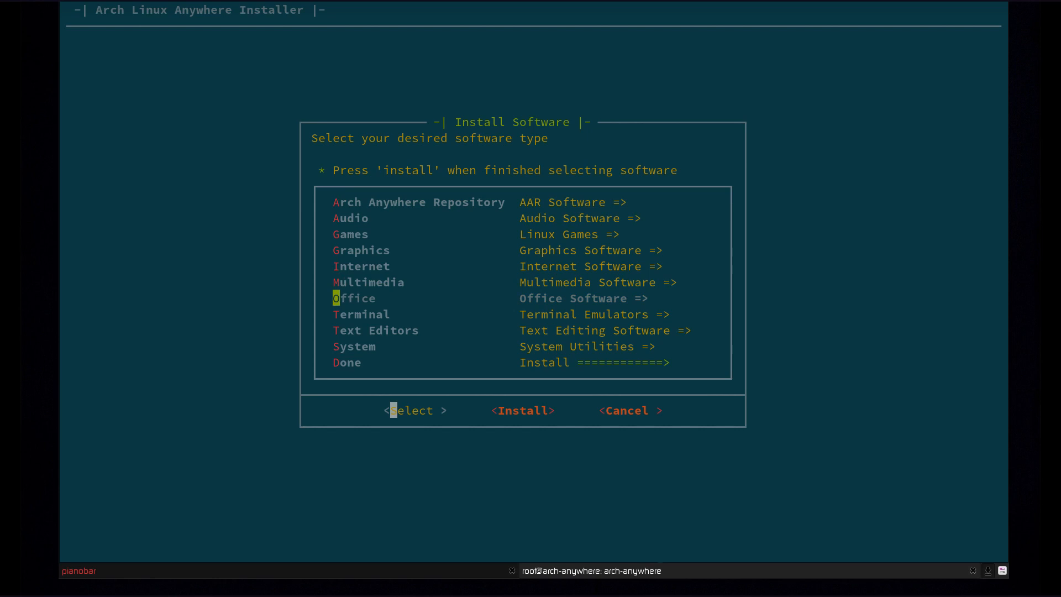
click(415, 410)
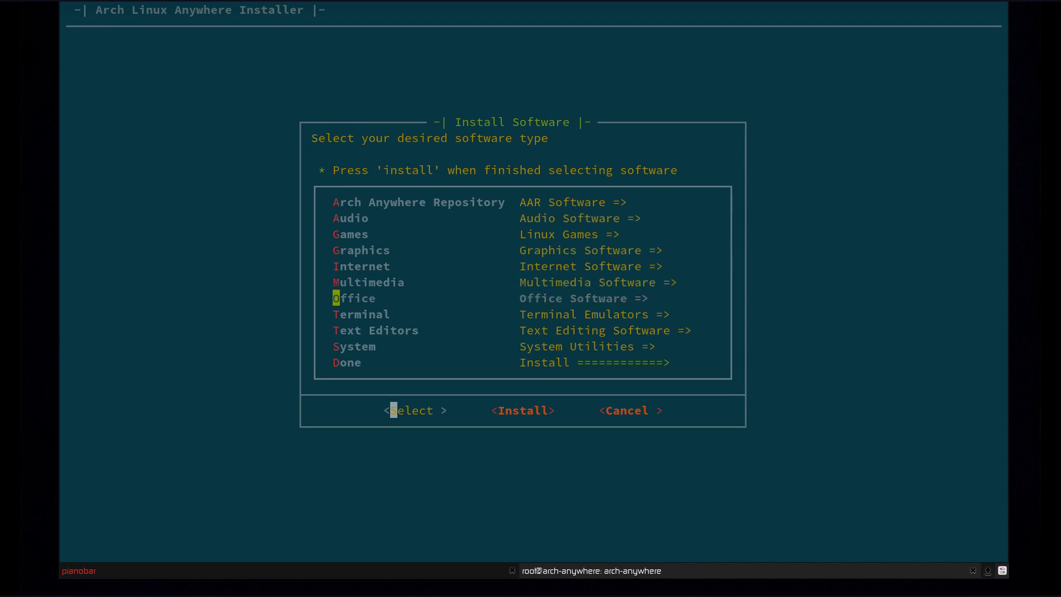
- Mark htop in System utilities and proceed to the nine-package install confirmation
click(411, 410)
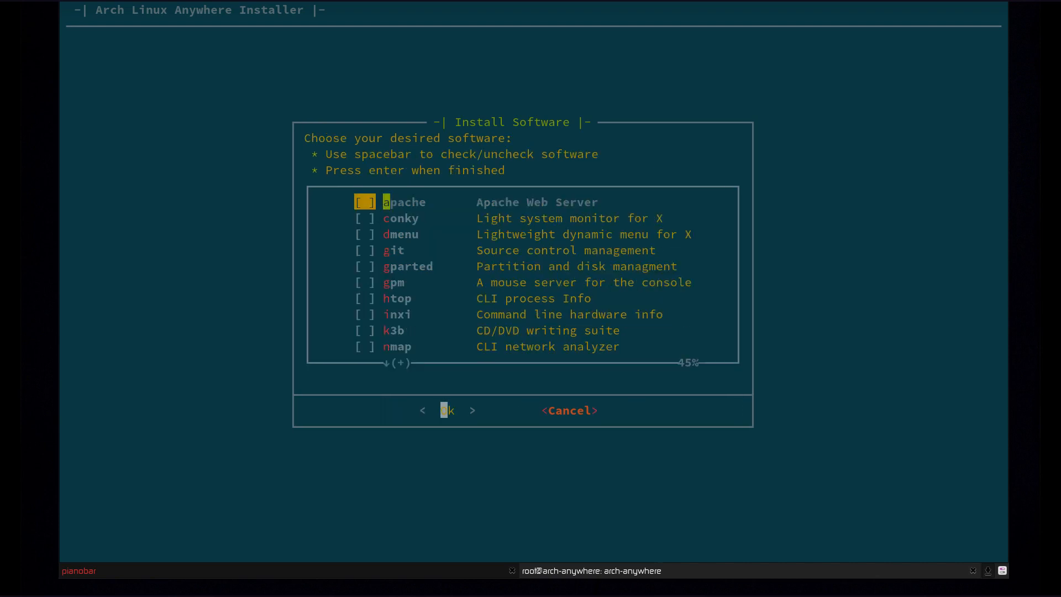
key(Down)
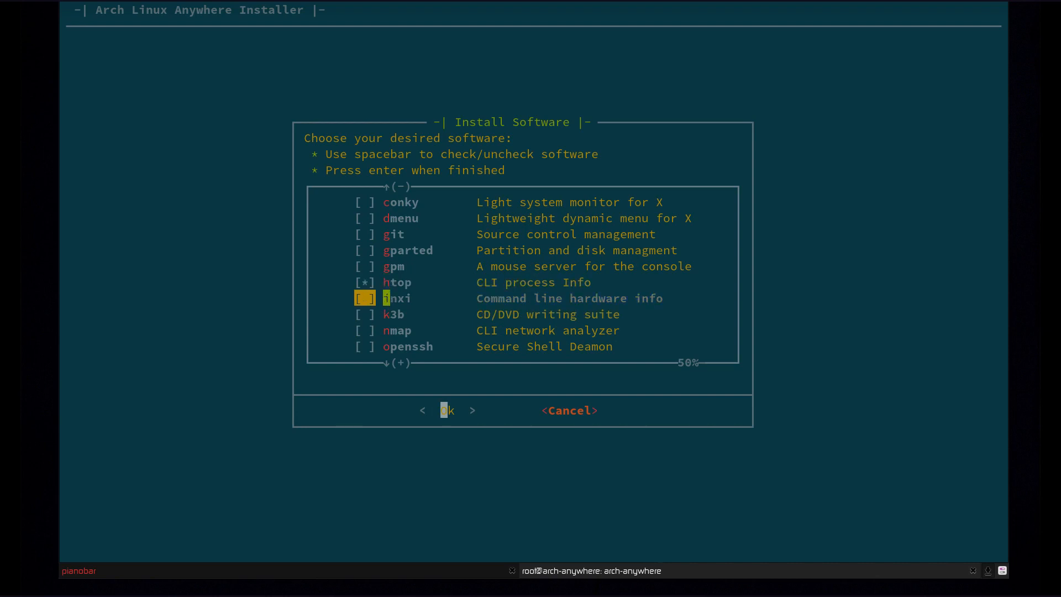
scroll(down, 3)
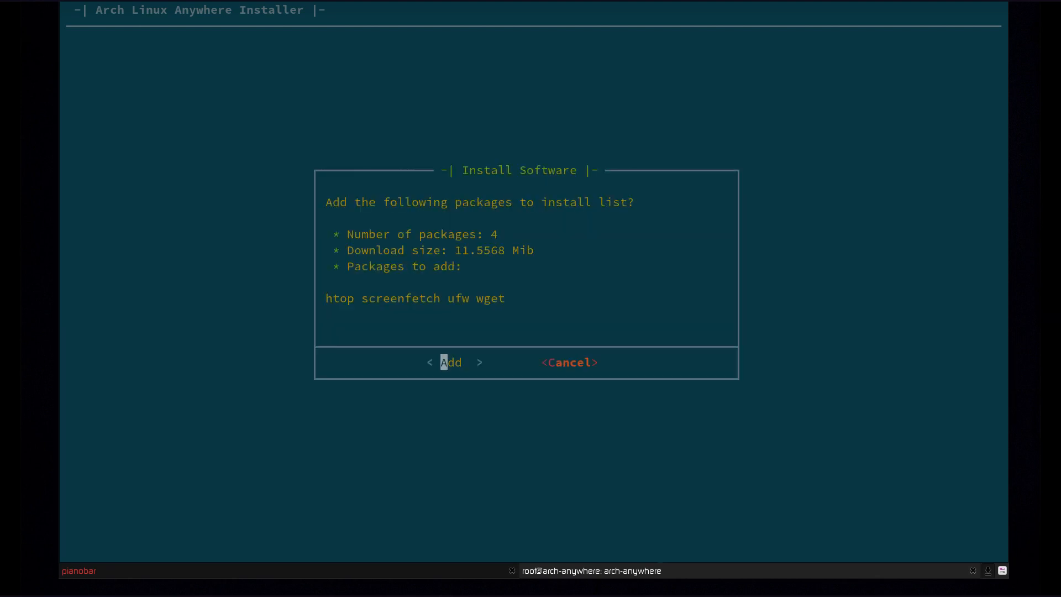
click(450, 362)
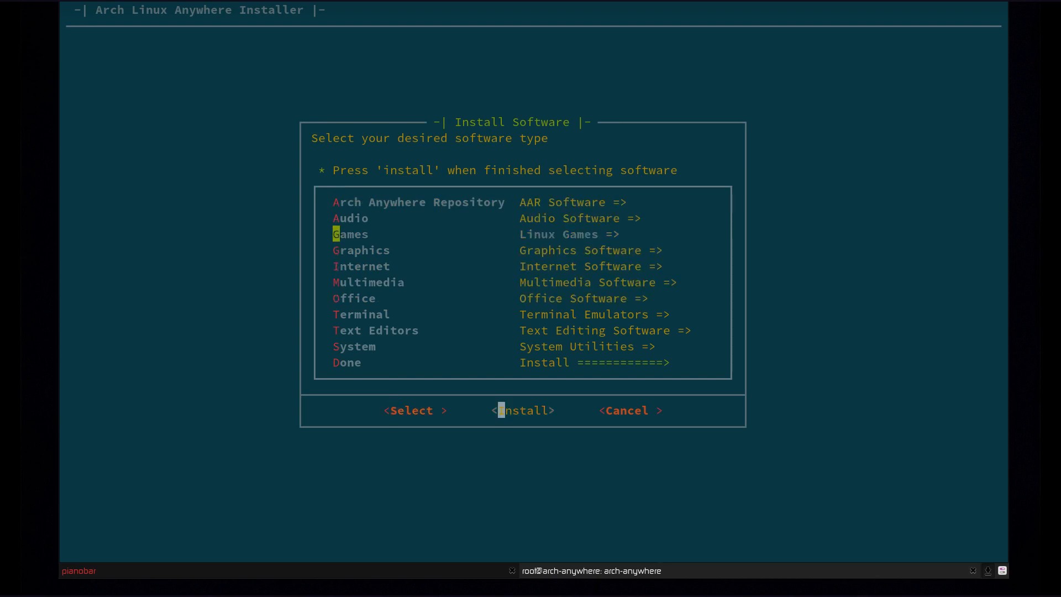
click(523, 410)
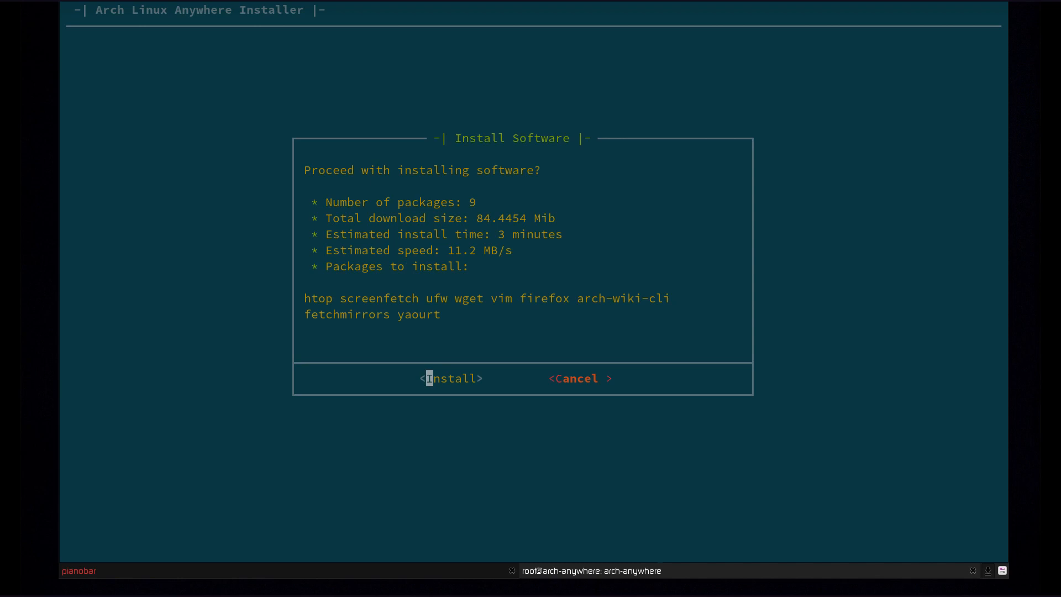
- Install the nine selected extra packages, then arch-chroot into the installed system
click(452, 377)
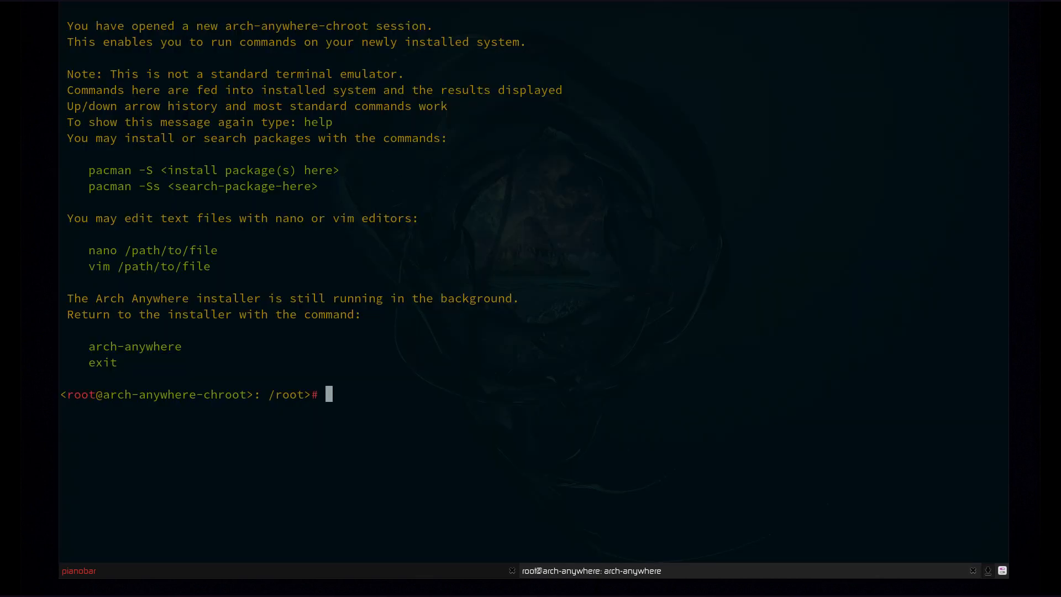
- In the chroot, list '/' and fetch pacmixer with yaourt, then exit to the installer
text(ls /)
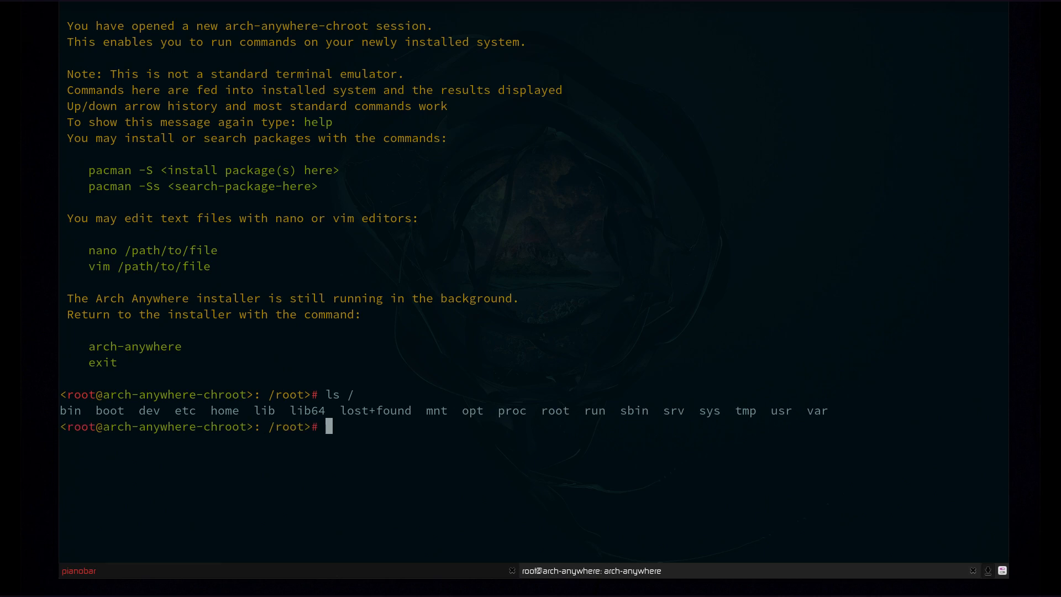
text(yaourt)
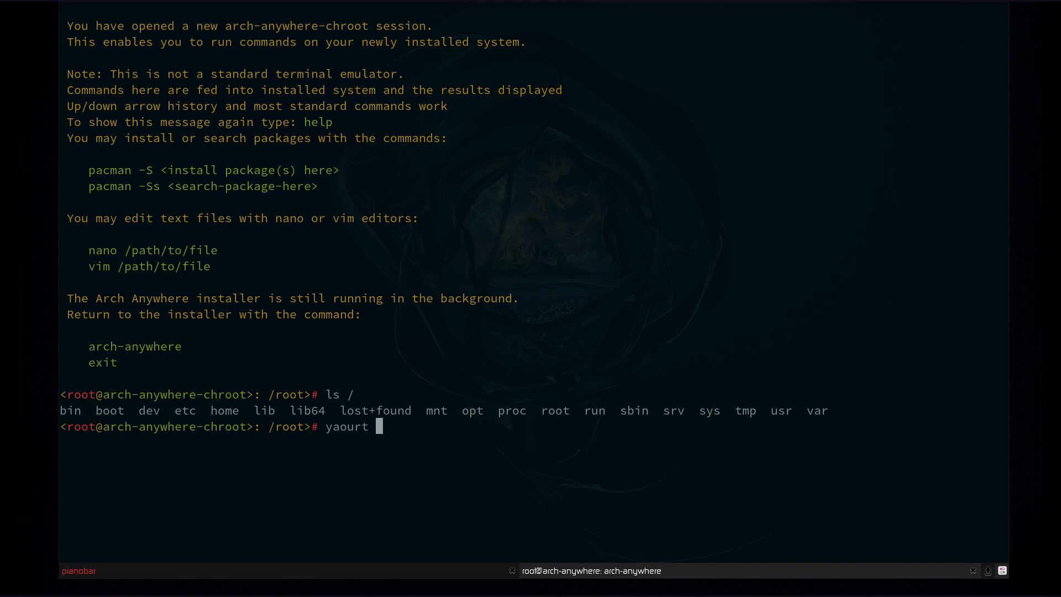
text(pac)
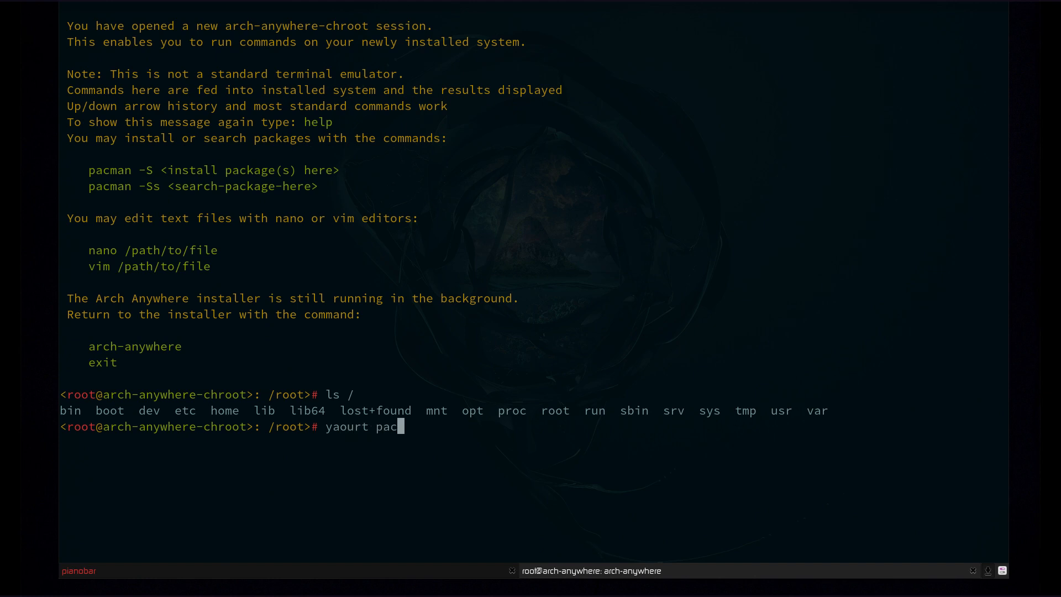
text(mixer)
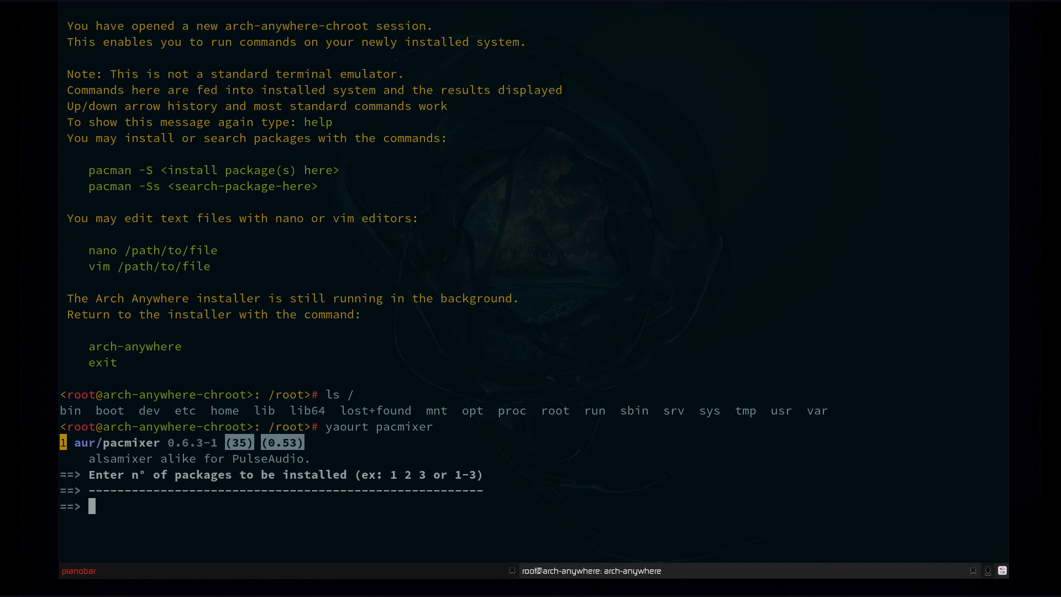
key(ctrl+c)
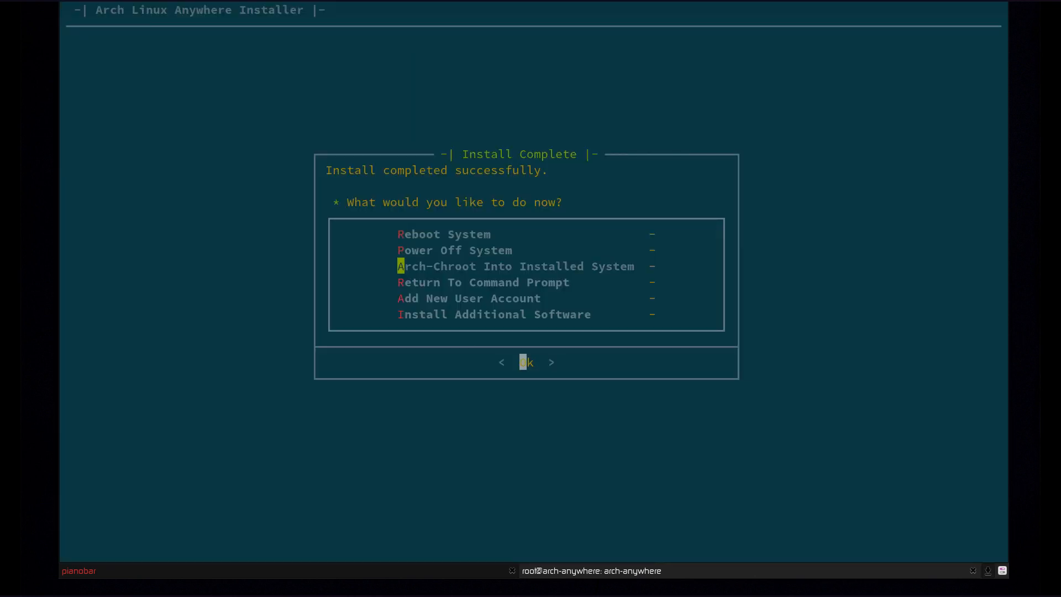
- Return to the live command prompt and run 'reboot'
key(Down)
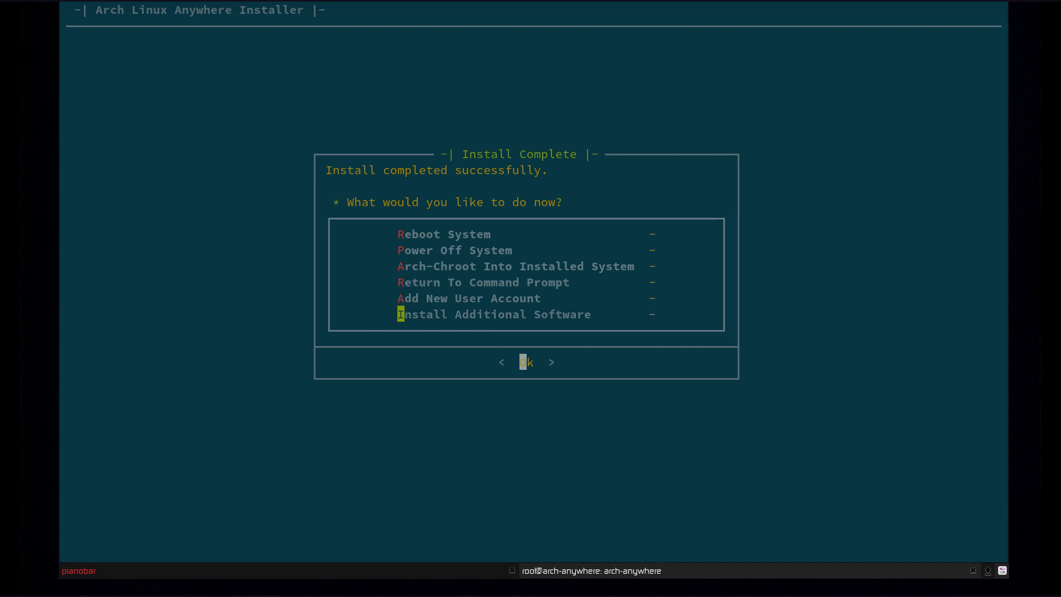
key(Up)
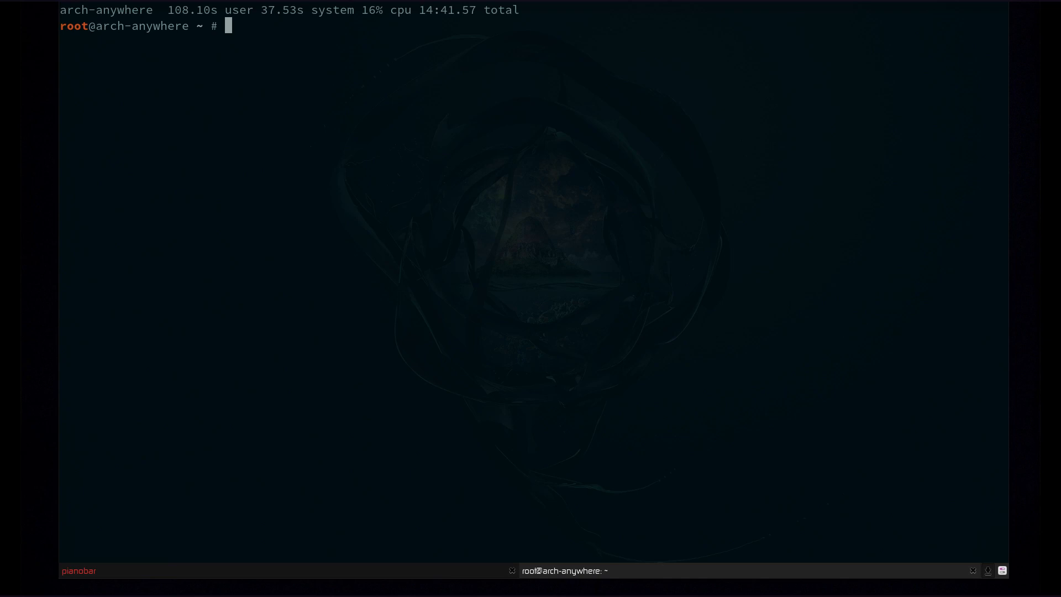
text(reboot)
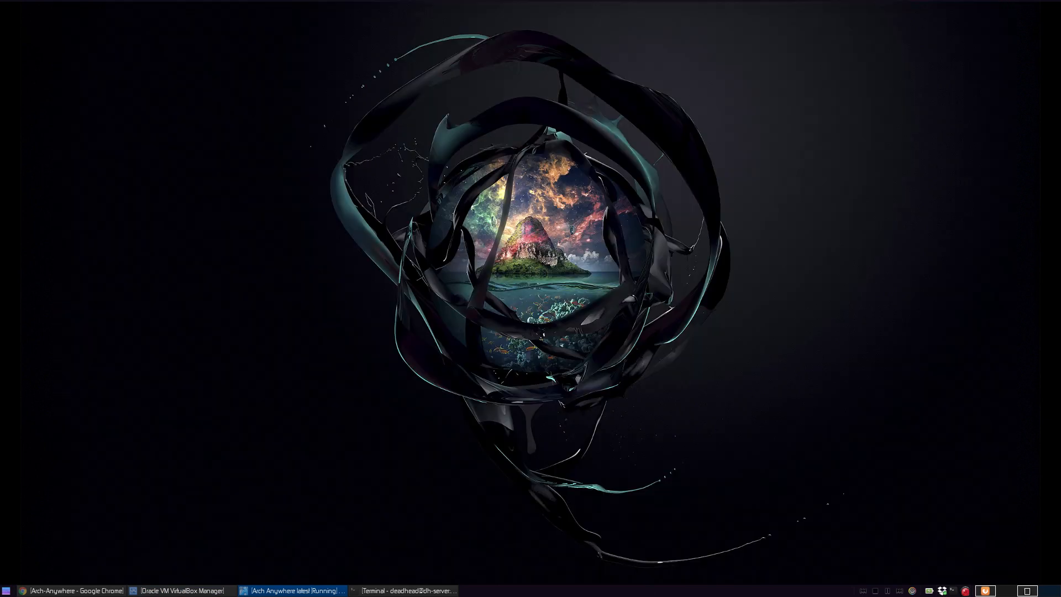
- Pick 'Boot existing OS' in the VM boot menu to reach the LightDM login
click(294, 590)
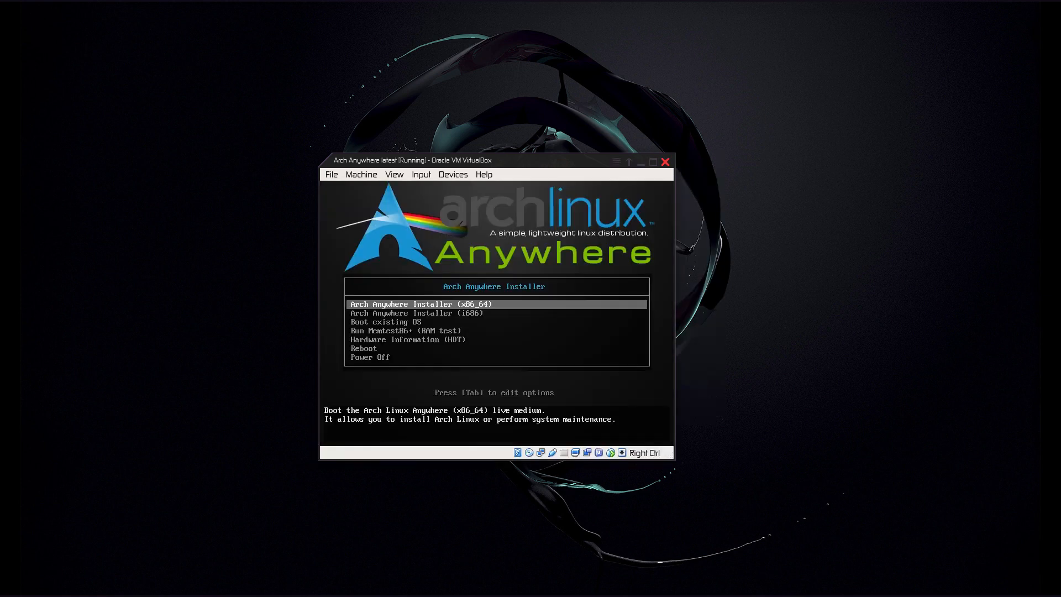
key(Down)
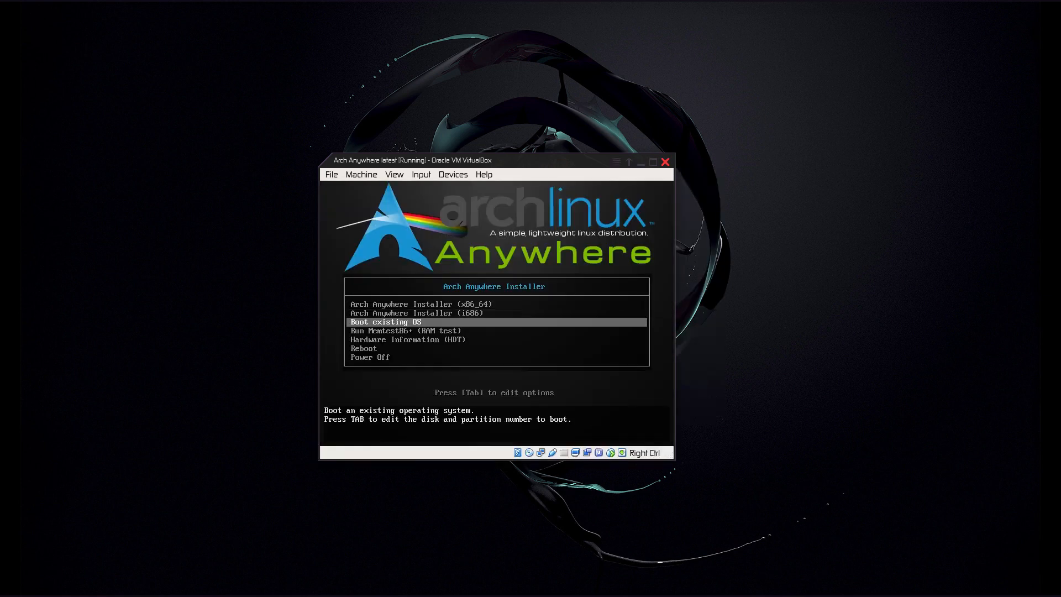
key(Return)
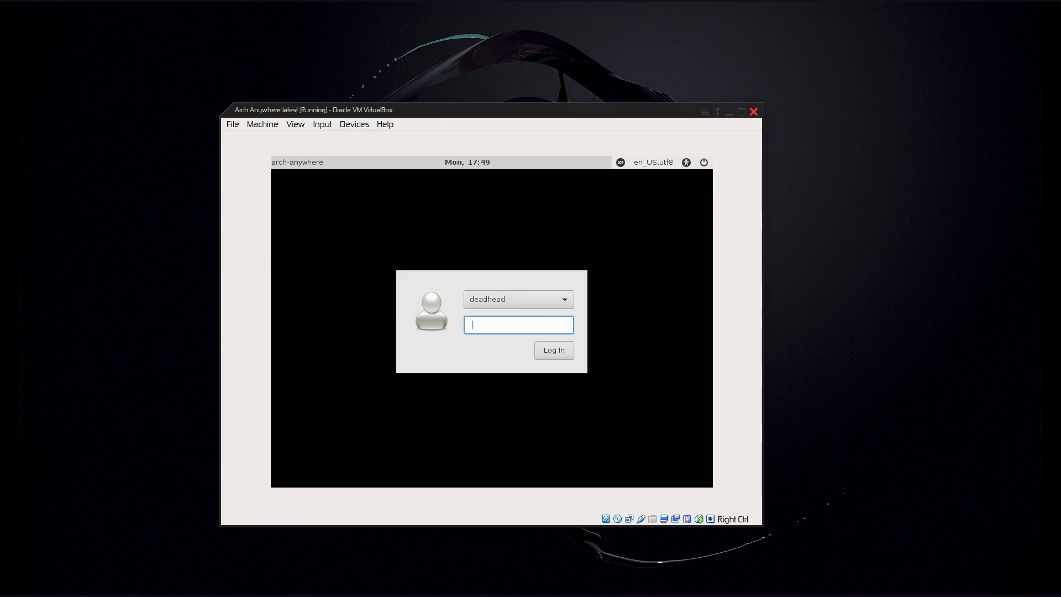
- Enter the password at the LightDM screen and log in
text(*)
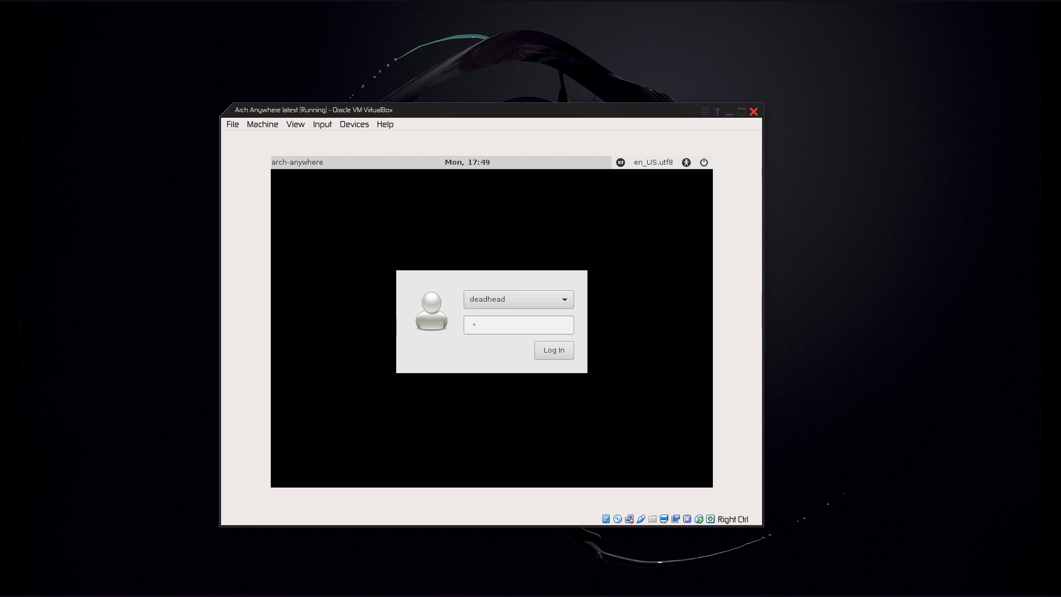
click(554, 349)
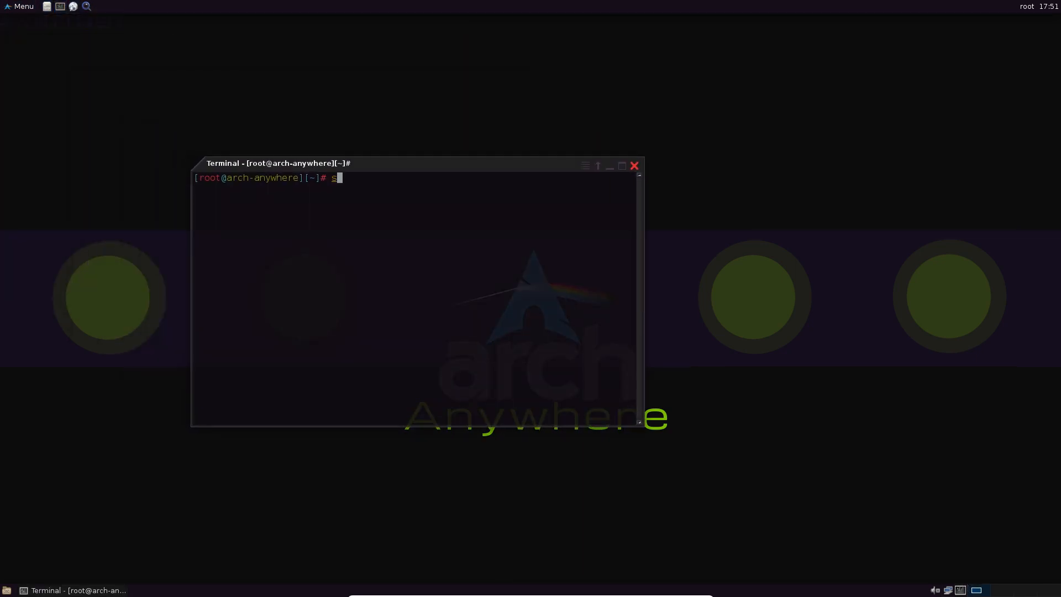
- Run screenfetch, then screenfetch and htop in the drop-down terminal, and hide it
text(creenfetch)
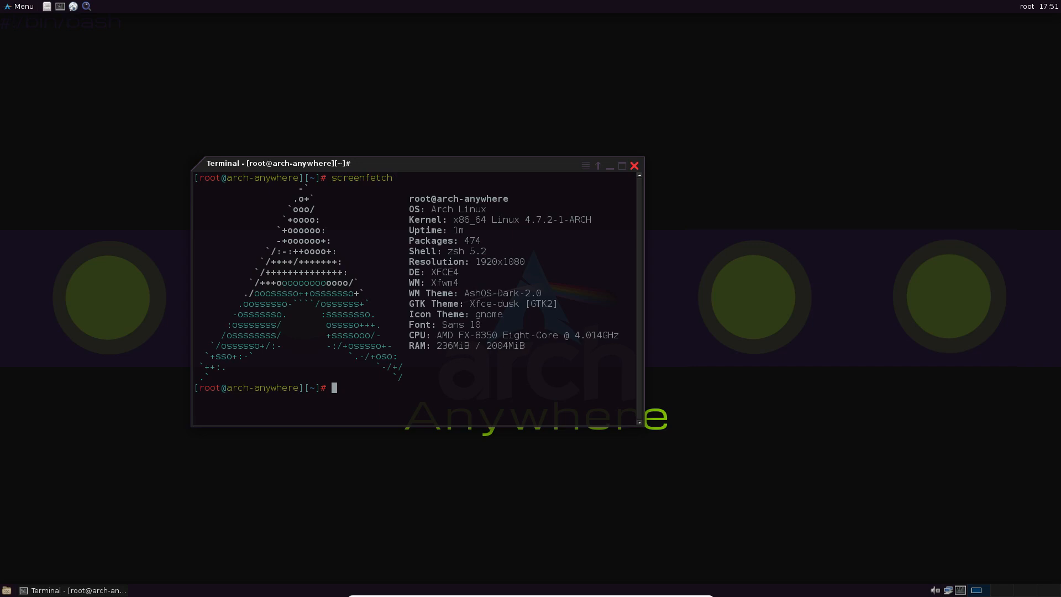
click(633, 165)
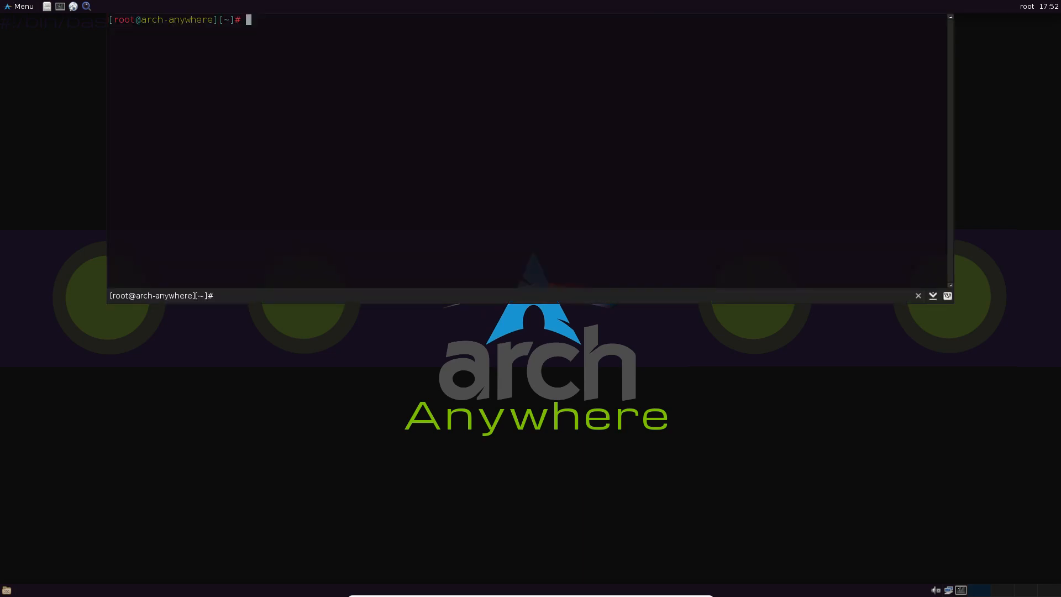
text(screenfetc)
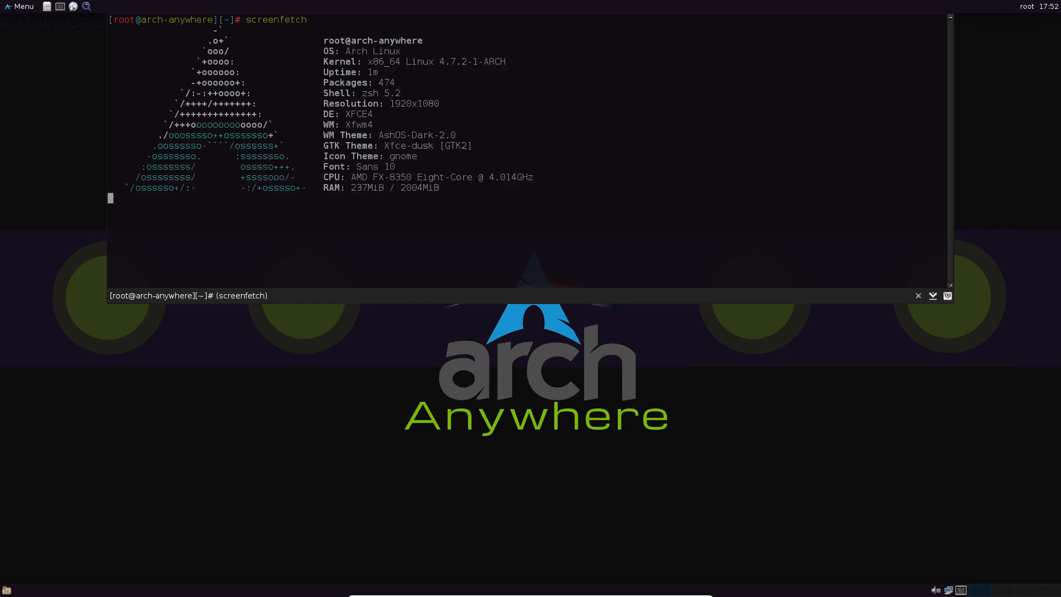
text(htop)
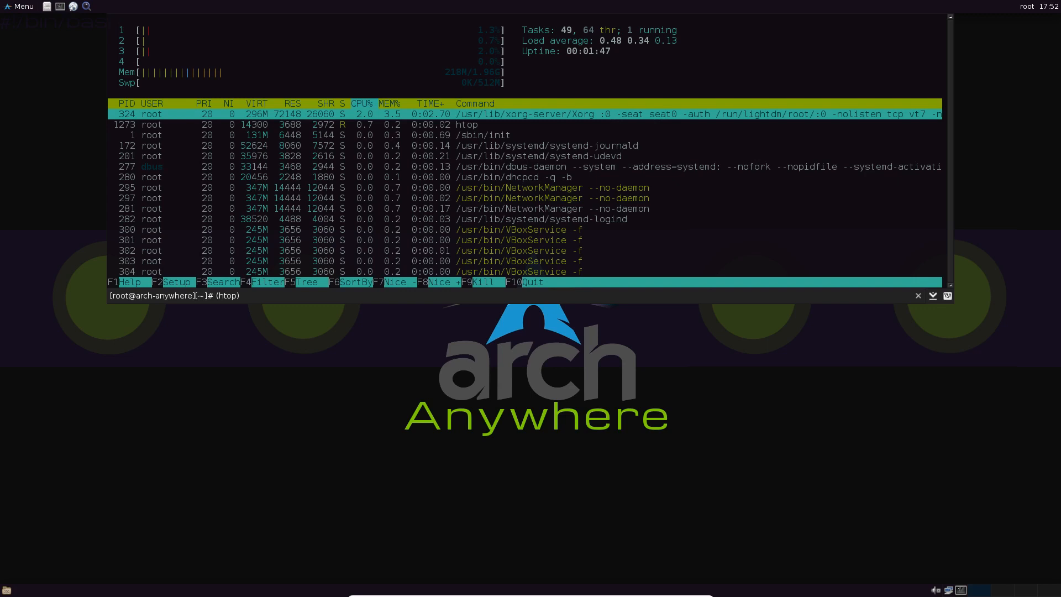
click(918, 295)
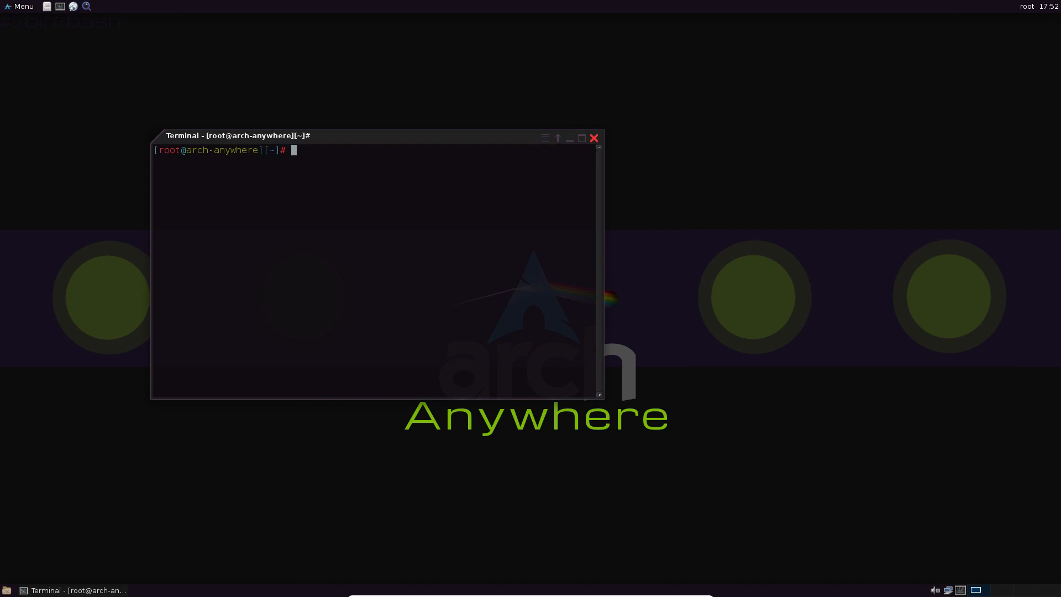
- Close the terminal, launch Firefox and close it with its three tabs, then open the app menu
click(593, 138)
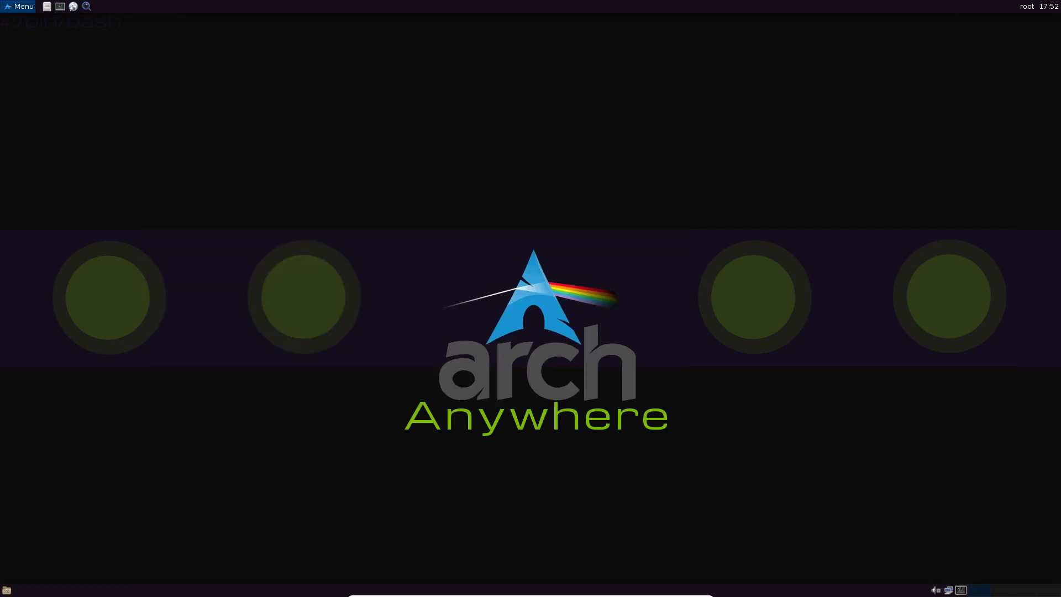
click(19, 6)
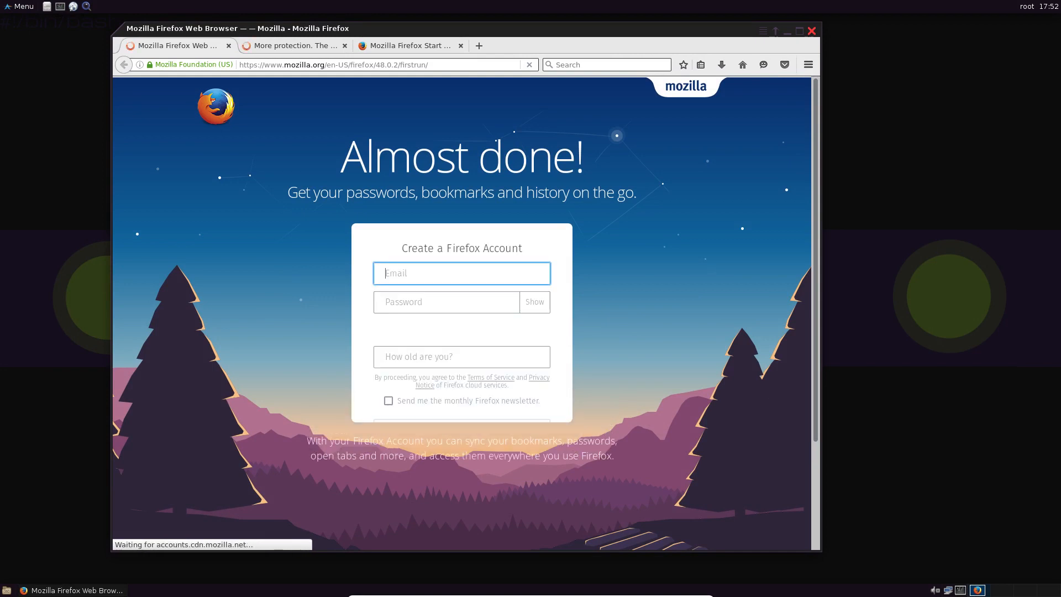
click(811, 31)
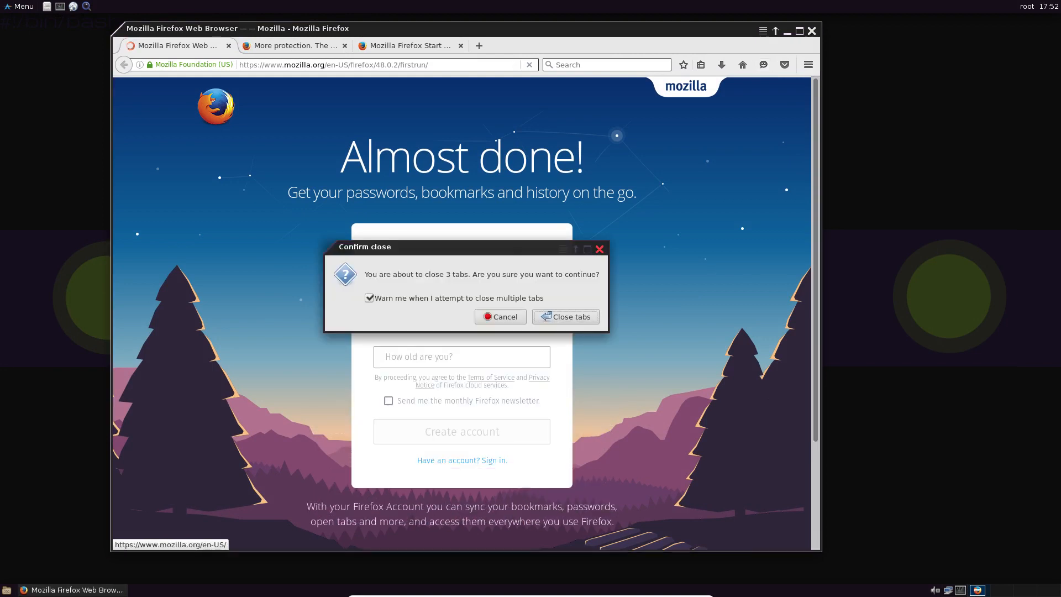
click(564, 317)
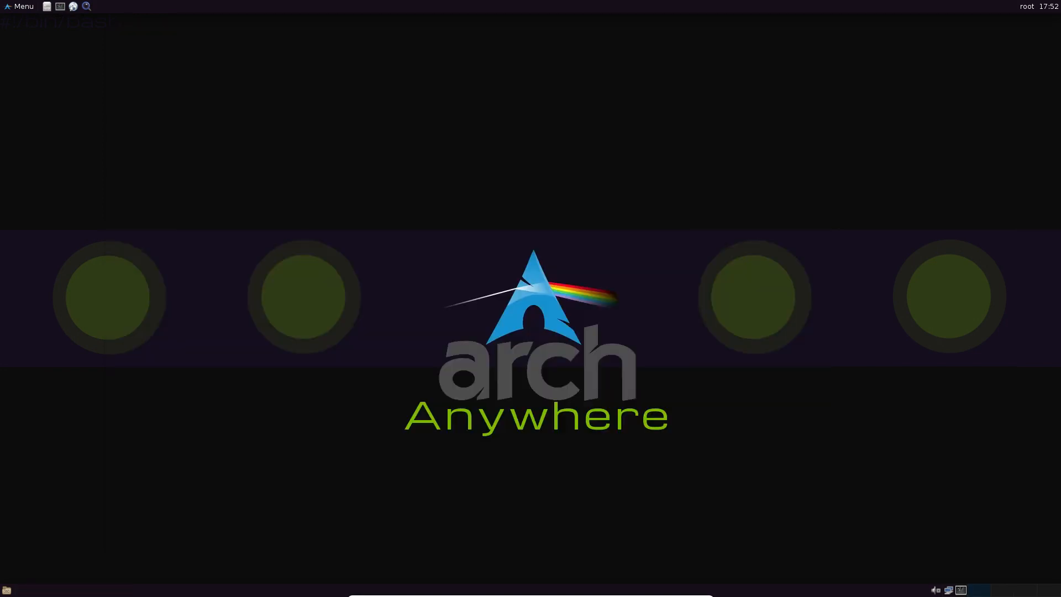
click(18, 6)
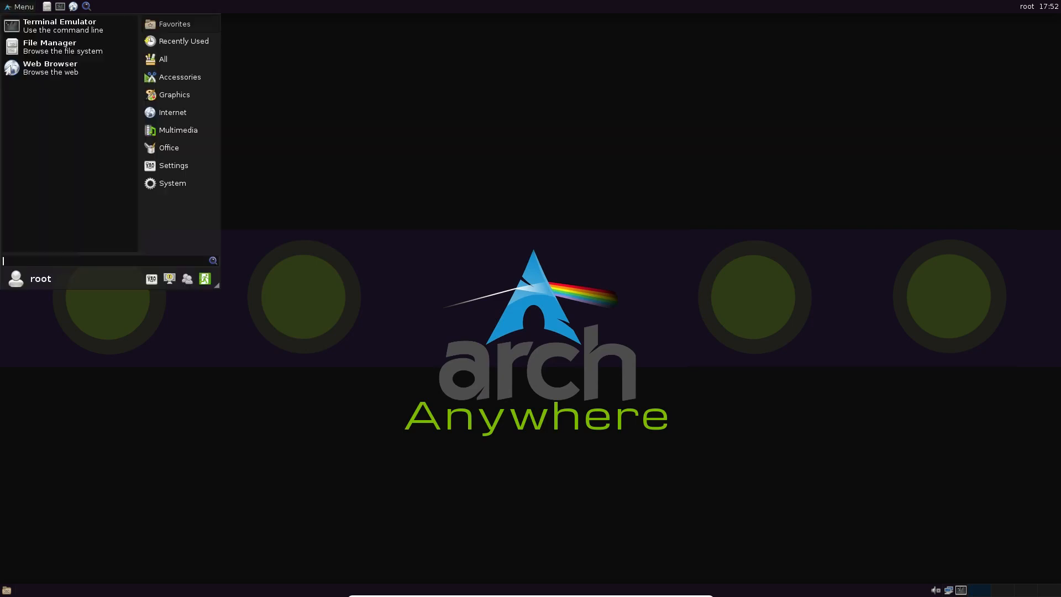